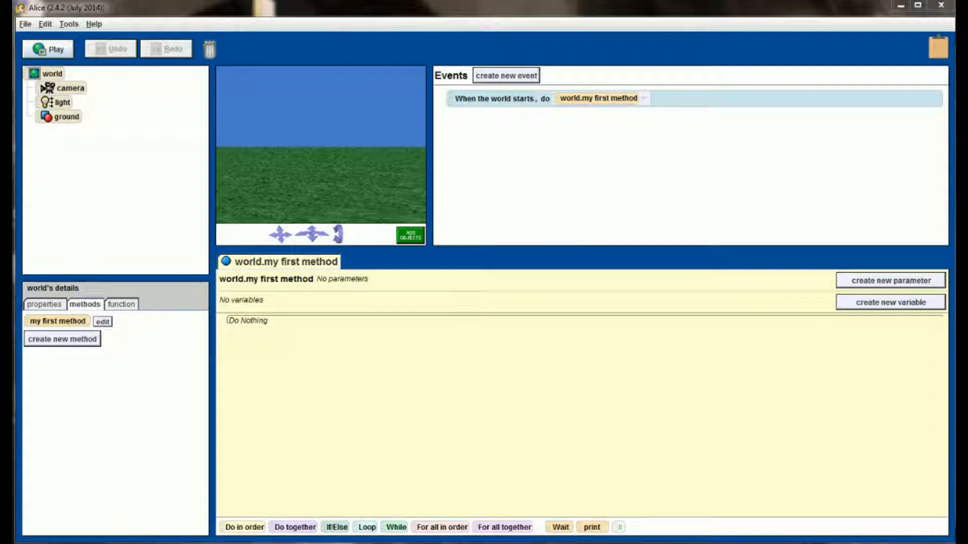
- Add the T-Rex from the Local Gallery's Animals > Dinosaurs collection to the world
click(409, 236)
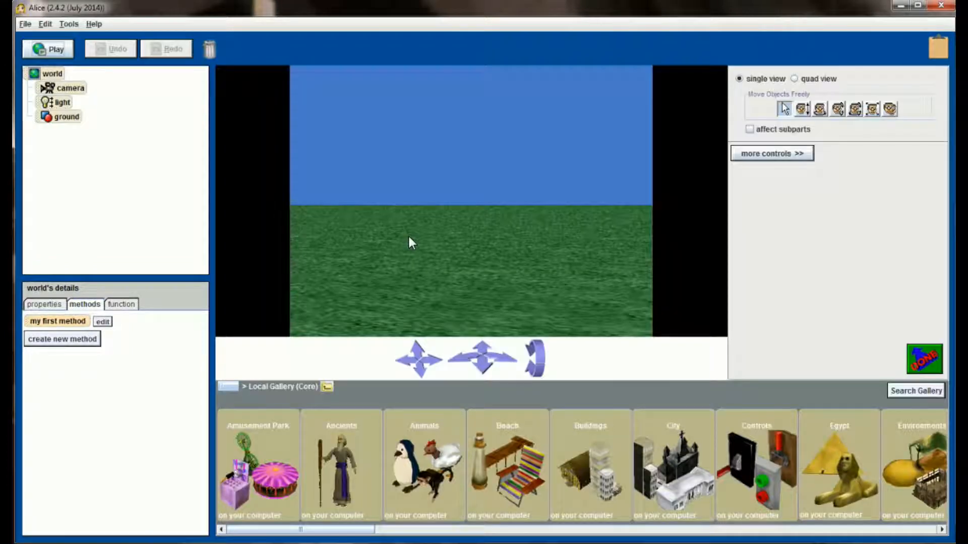
mouse_move(430, 455)
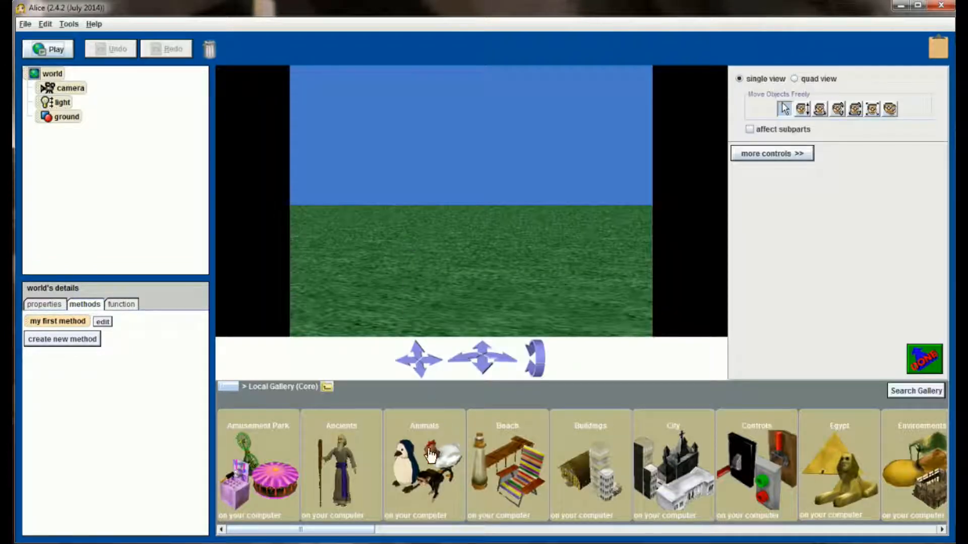
click(424, 465)
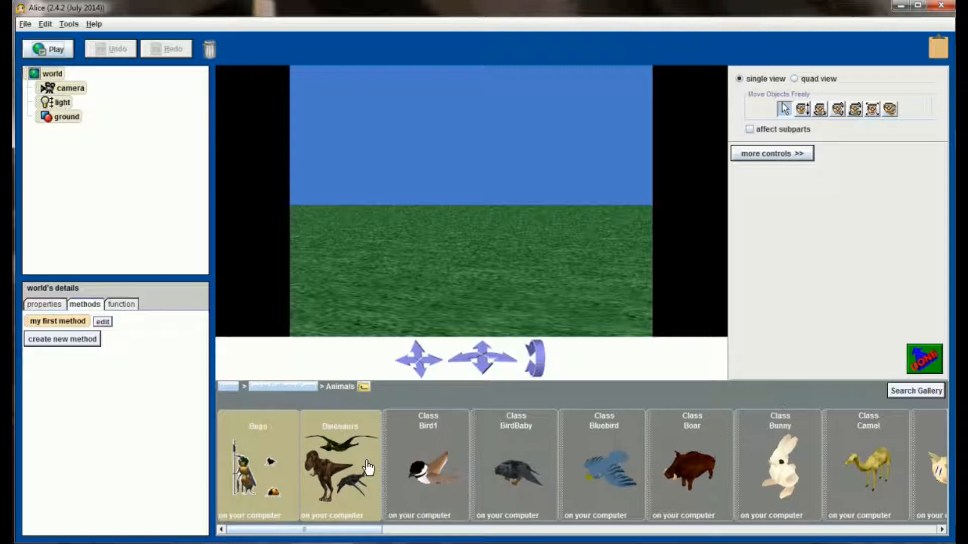
click(340, 464)
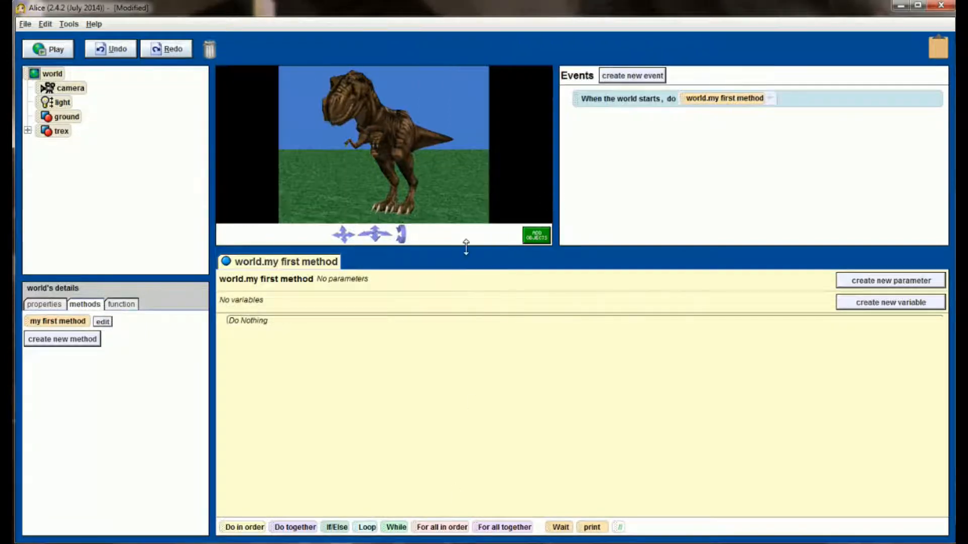
- Select trex in the object tree so its methods, such as move, turn and say, appear
click(62, 130)
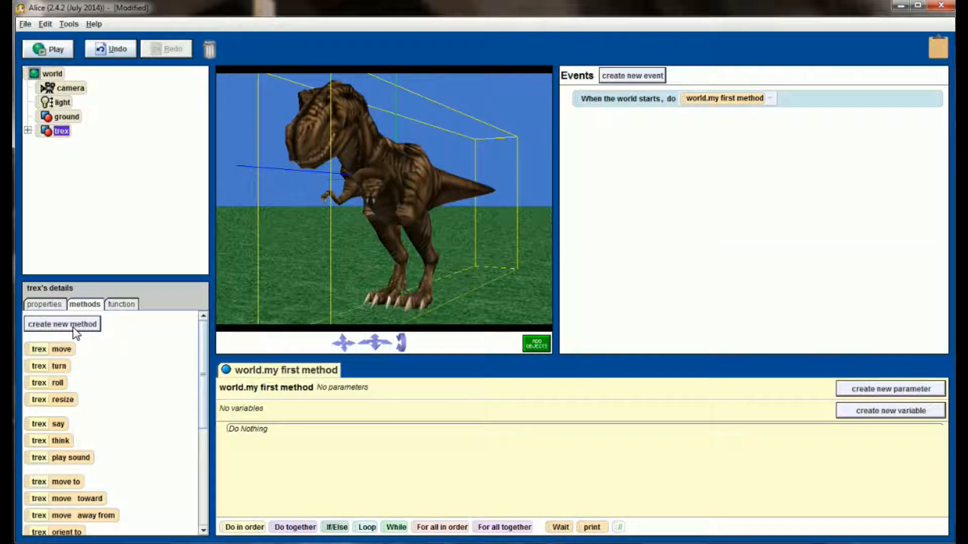
mouse_move(63, 324)
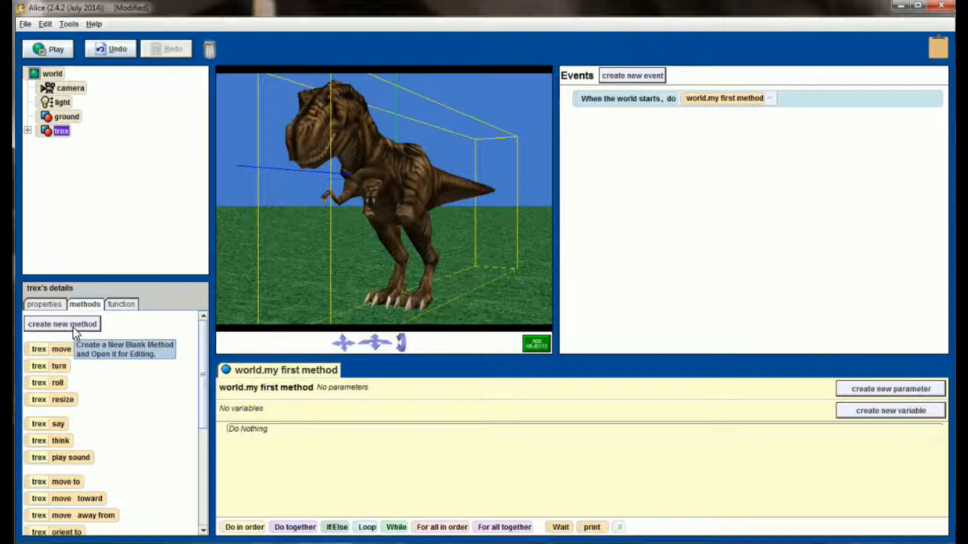
mouse_move(164, 462)
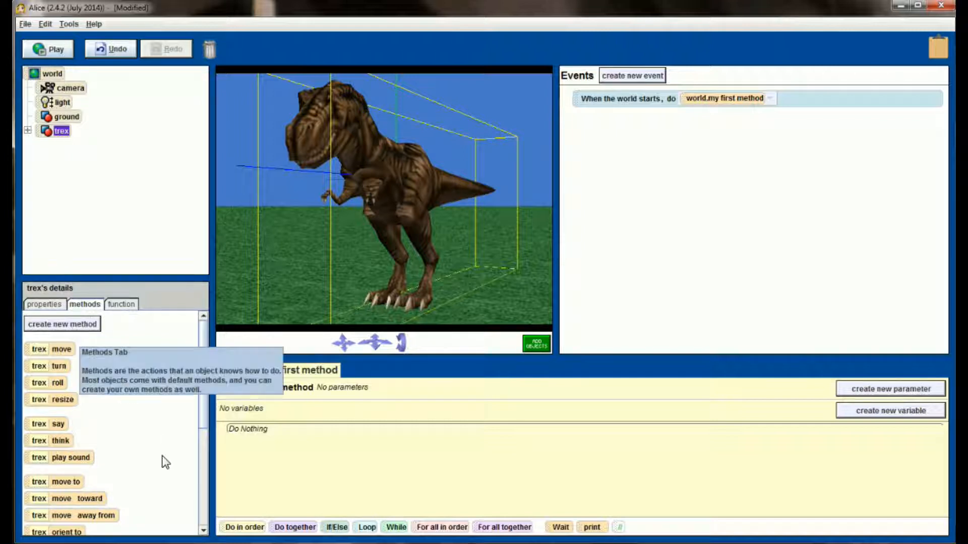
mouse_move(259, 475)
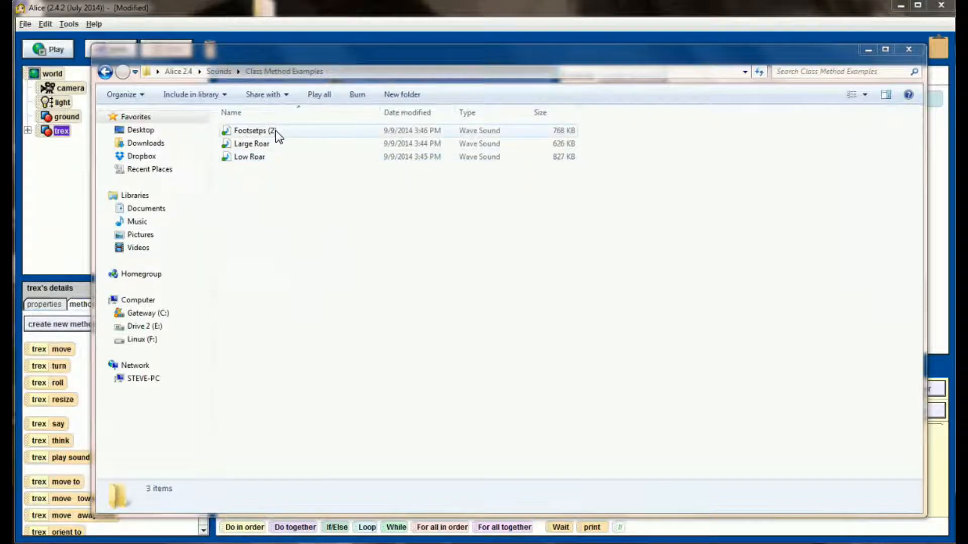
- Preview the Footsetps (2), Large Roar and Low Roar sound files in Media Player
double_click(250, 130)
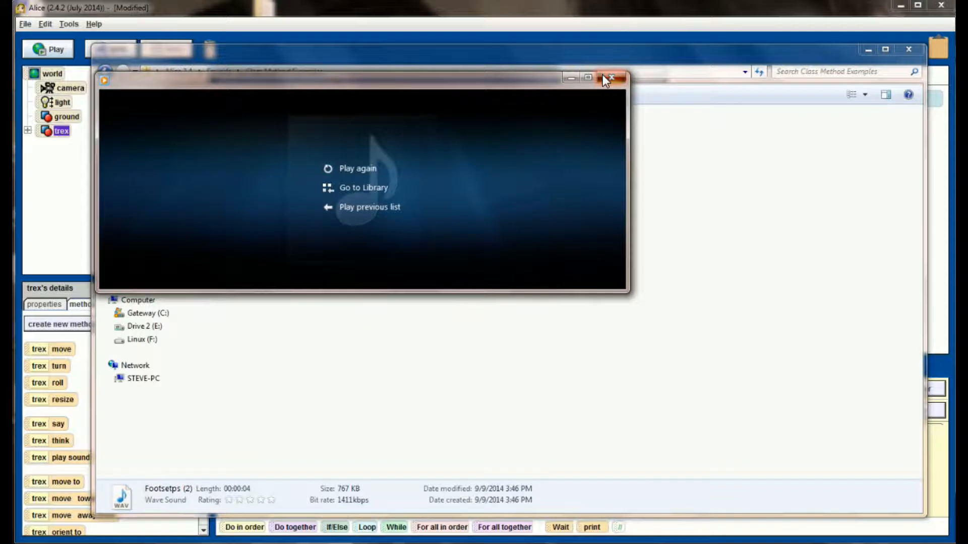
click(611, 79)
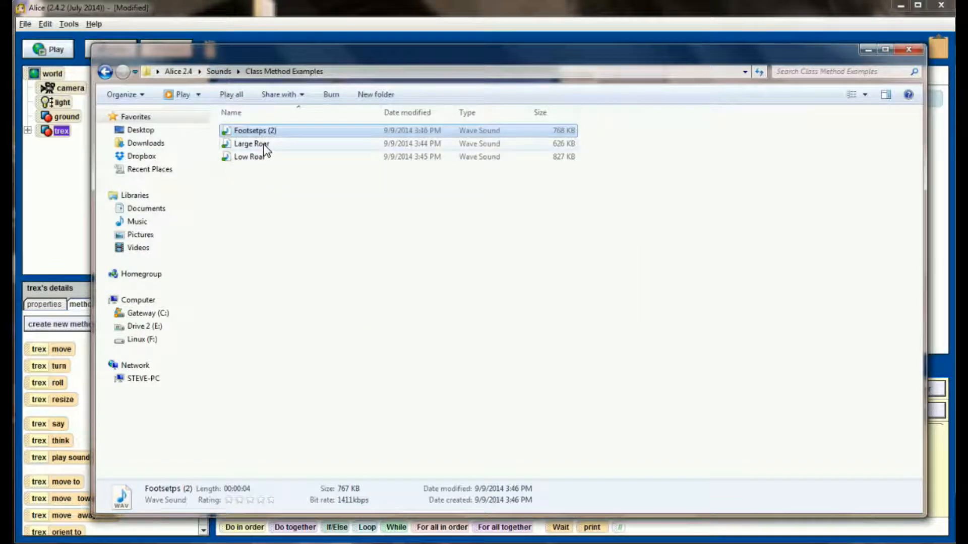
double_click(251, 143)
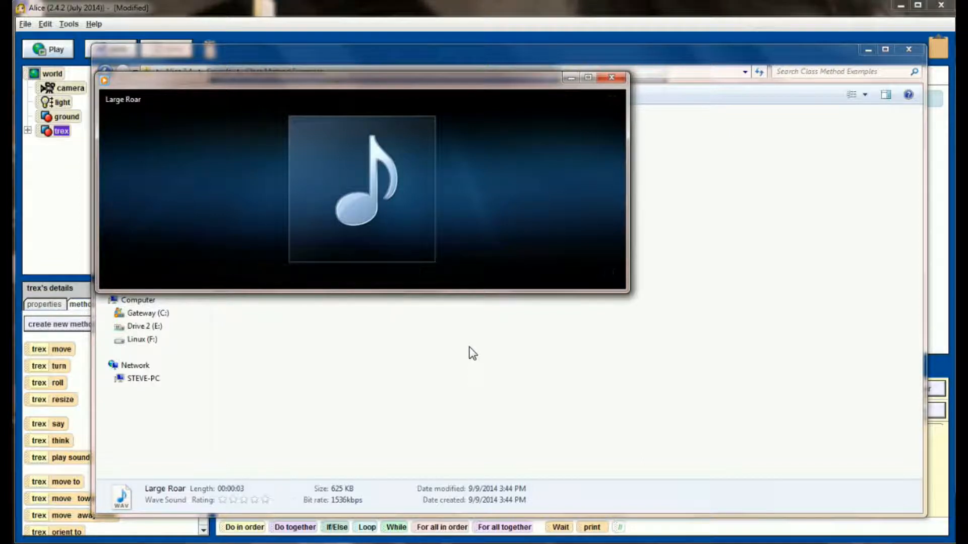
click(610, 77)
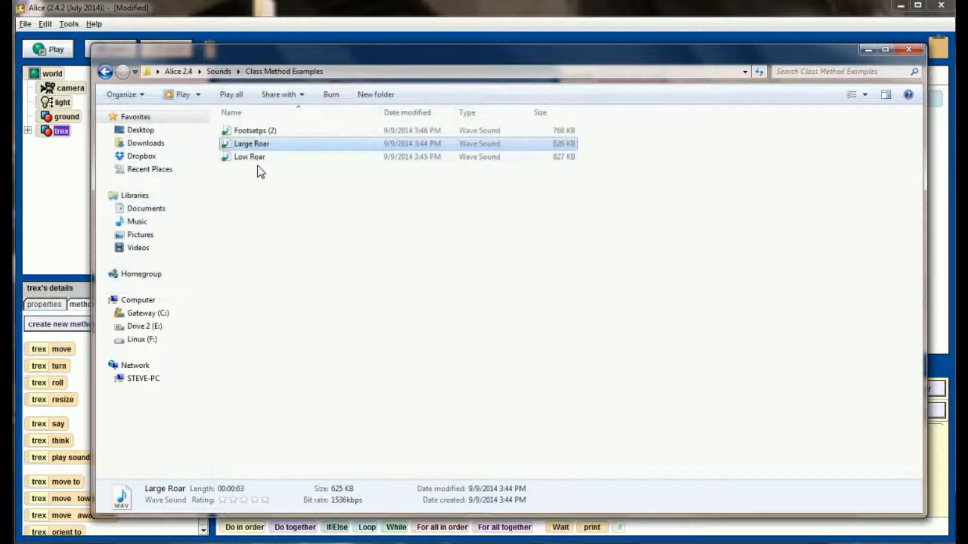
mouse_move(256, 162)
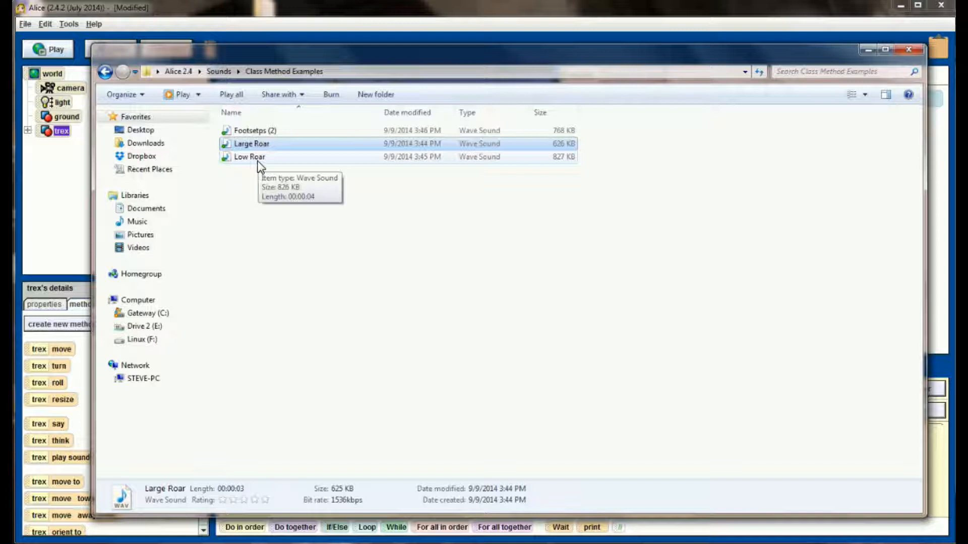
double_click(250, 156)
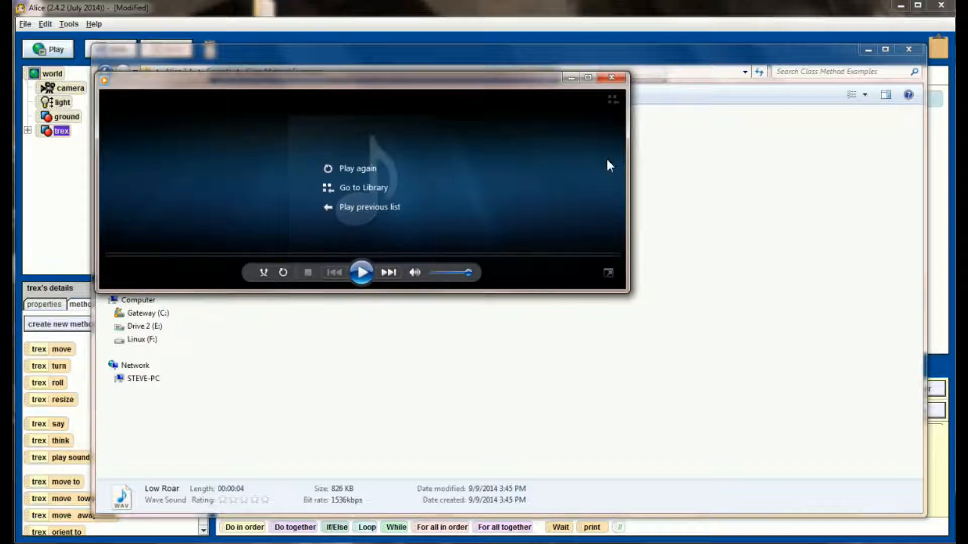
click(610, 76)
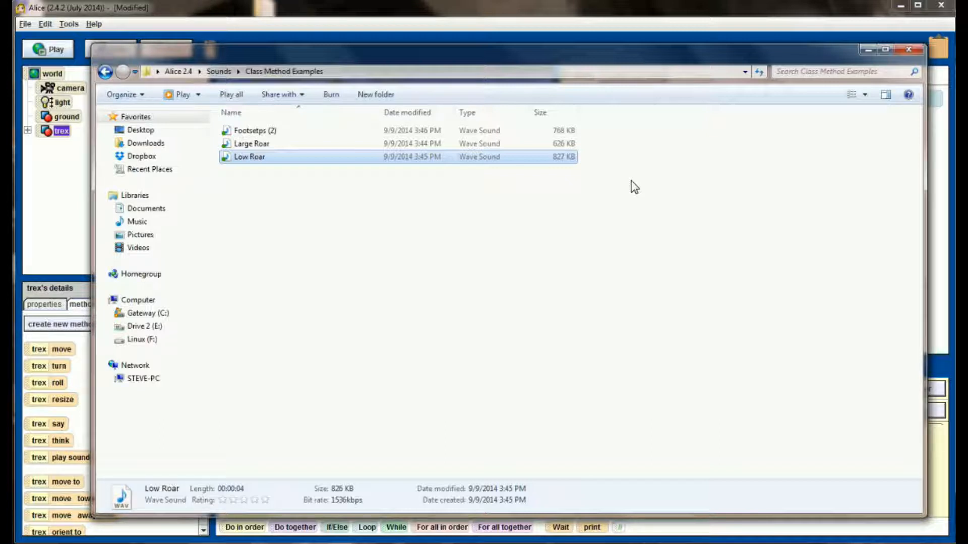
mouse_move(788, 60)
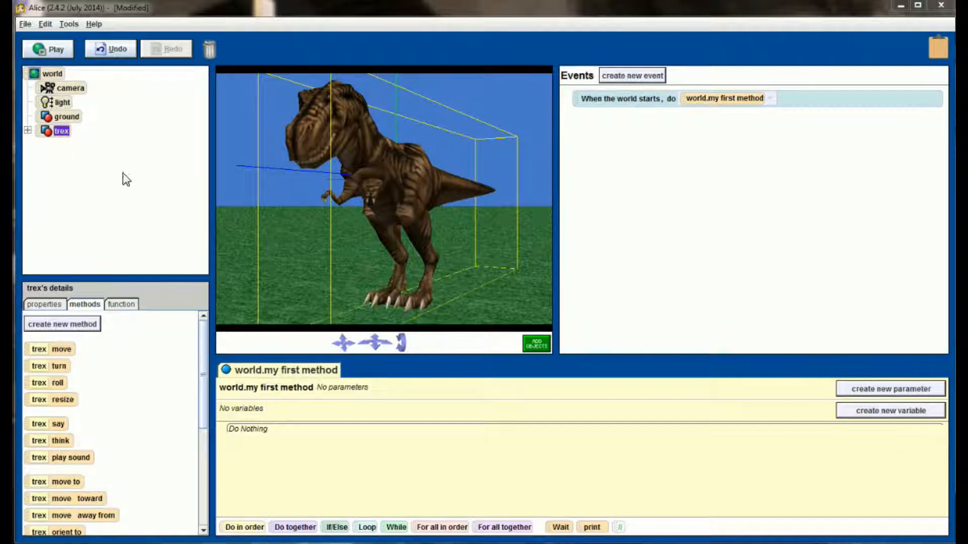
mouse_move(52, 142)
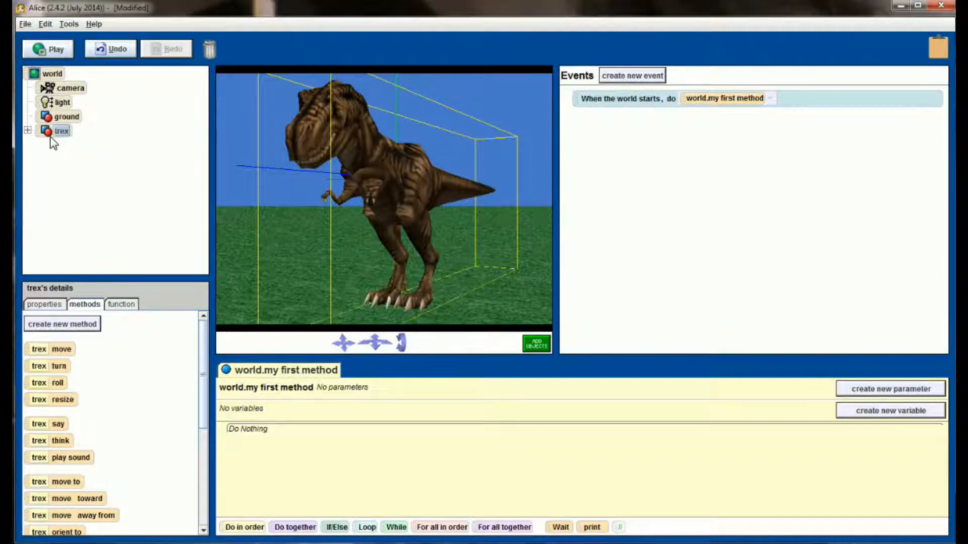
- Import the footsteps, large Roar and low Roar WAV files into trex's Sounds
click(44, 303)
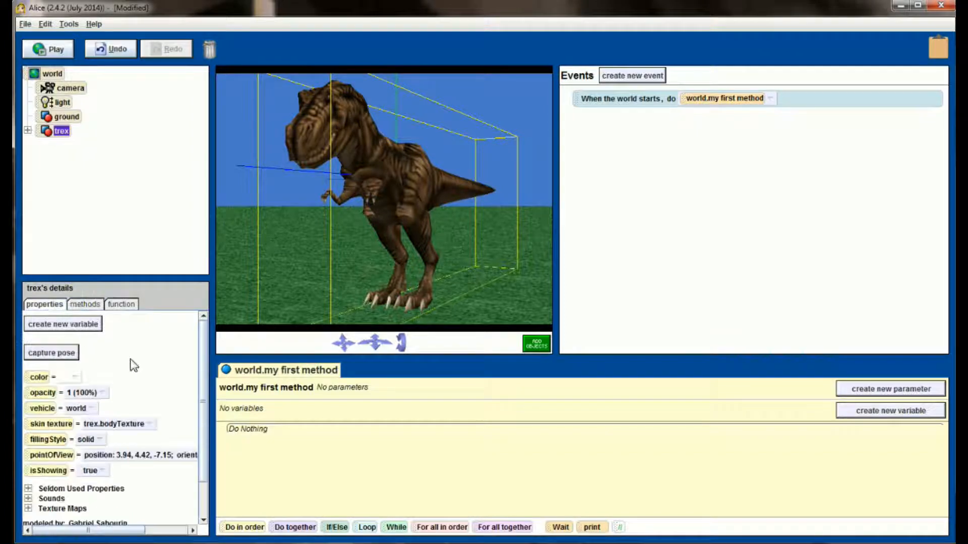
click(28, 498)
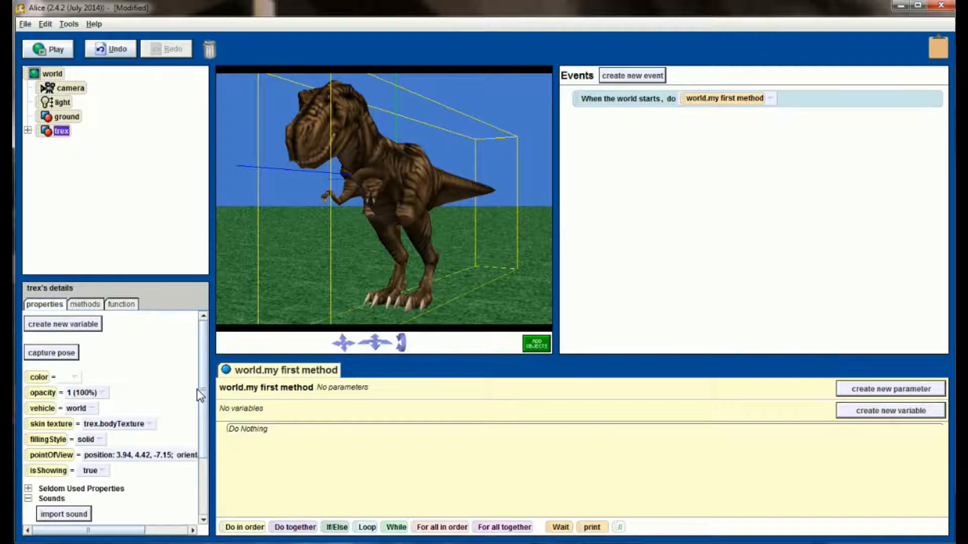
scroll(down, 3)
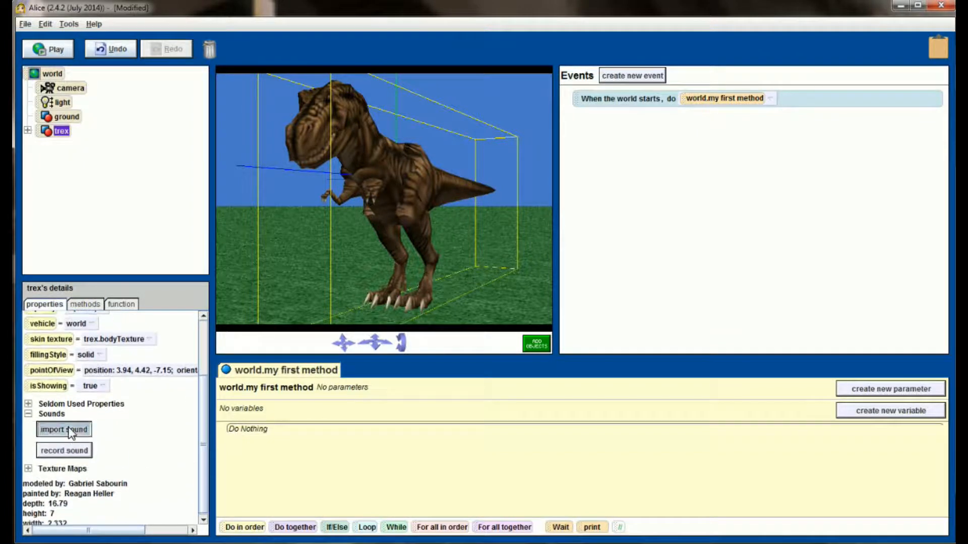
click(63, 429)
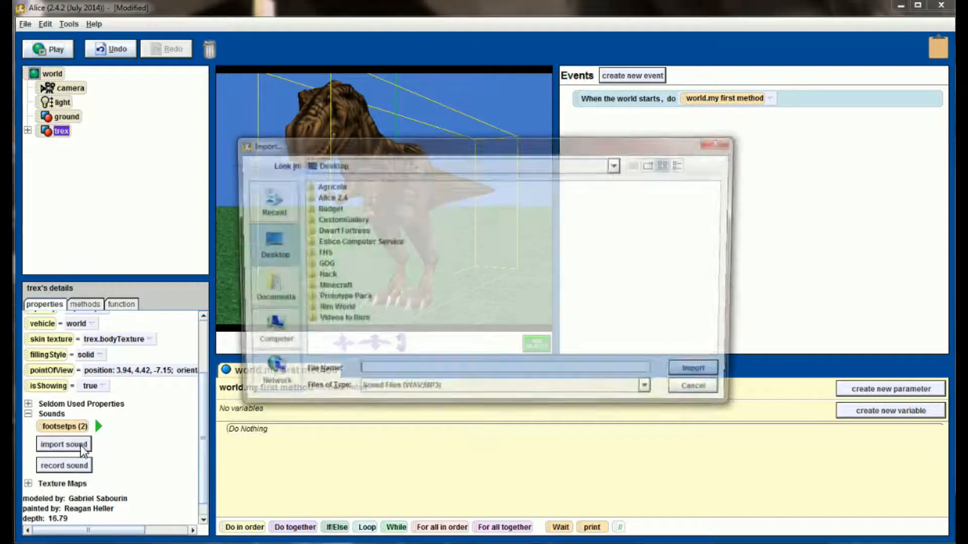
double_click(332, 198)
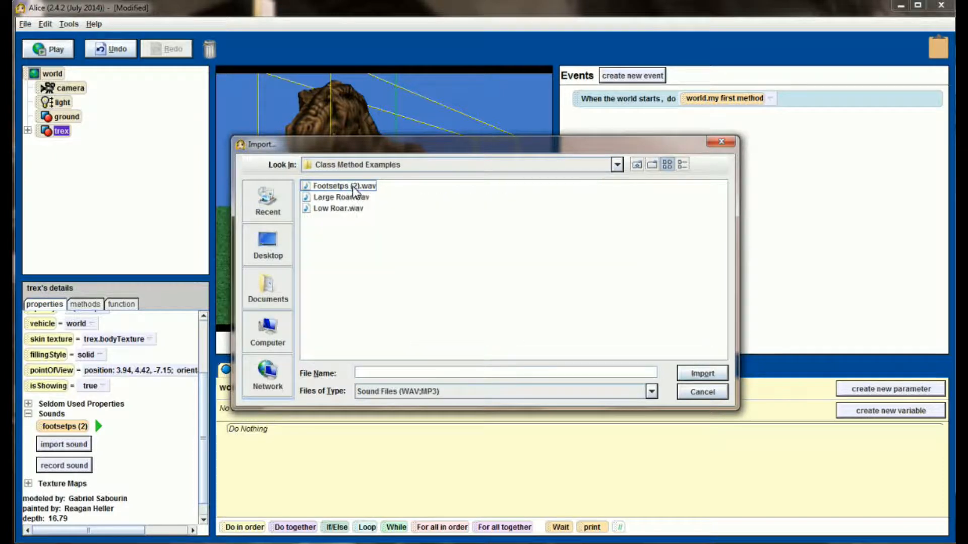
click(701, 373)
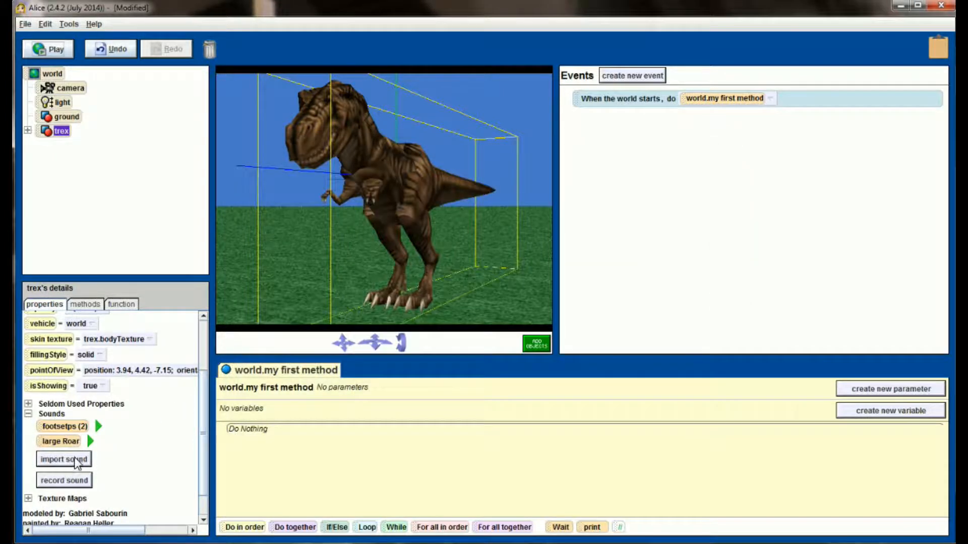
click(63, 459)
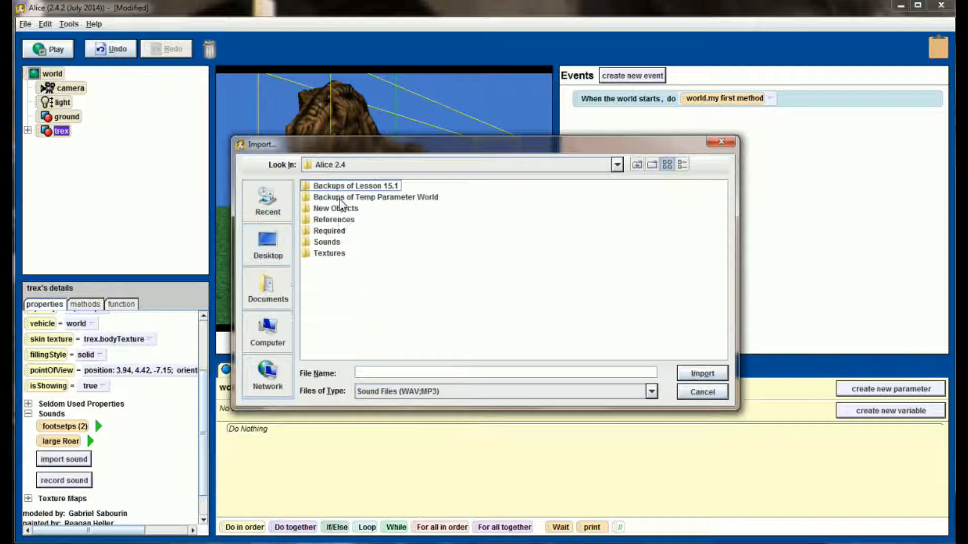
double_click(327, 241)
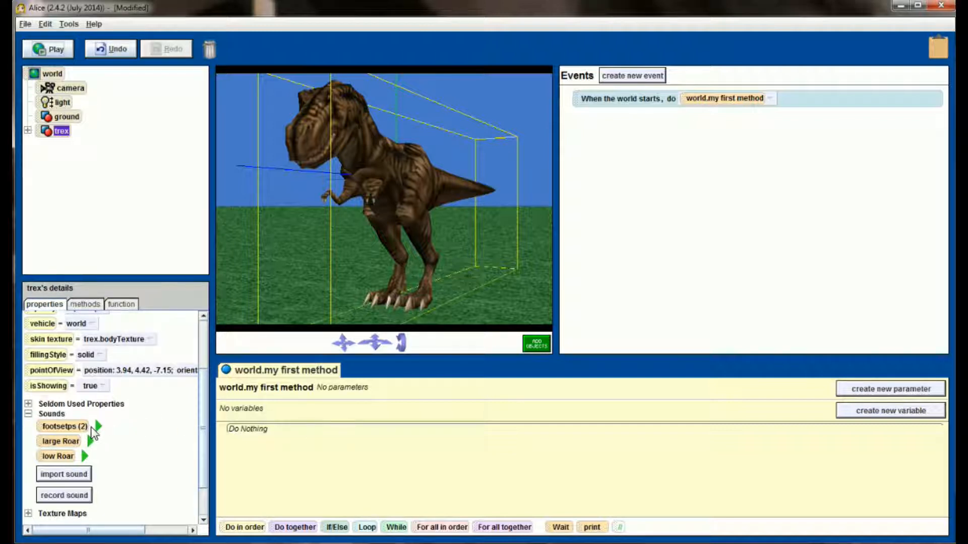
- Play back the imported footsteps, large Roar and low Roar sounds
click(94, 426)
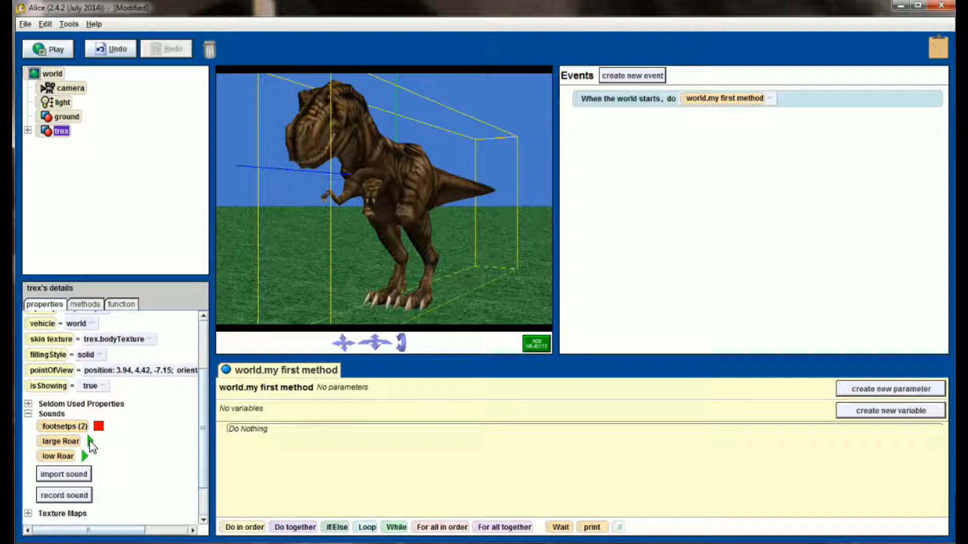
click(98, 426)
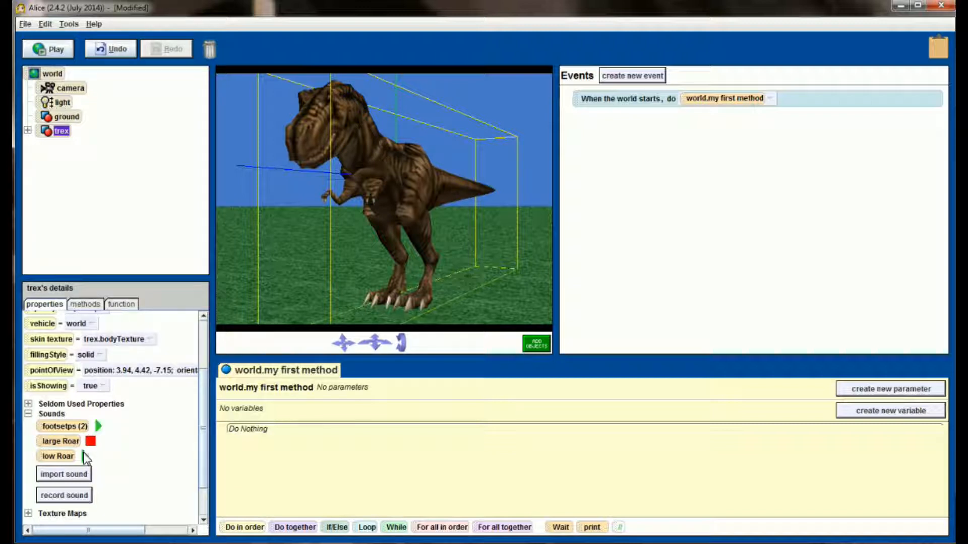
click(85, 456)
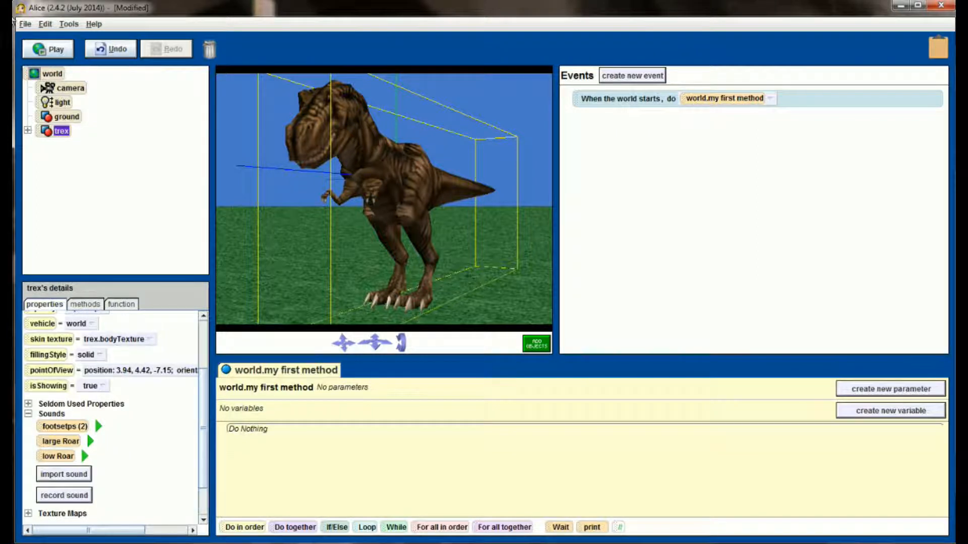
click(25, 24)
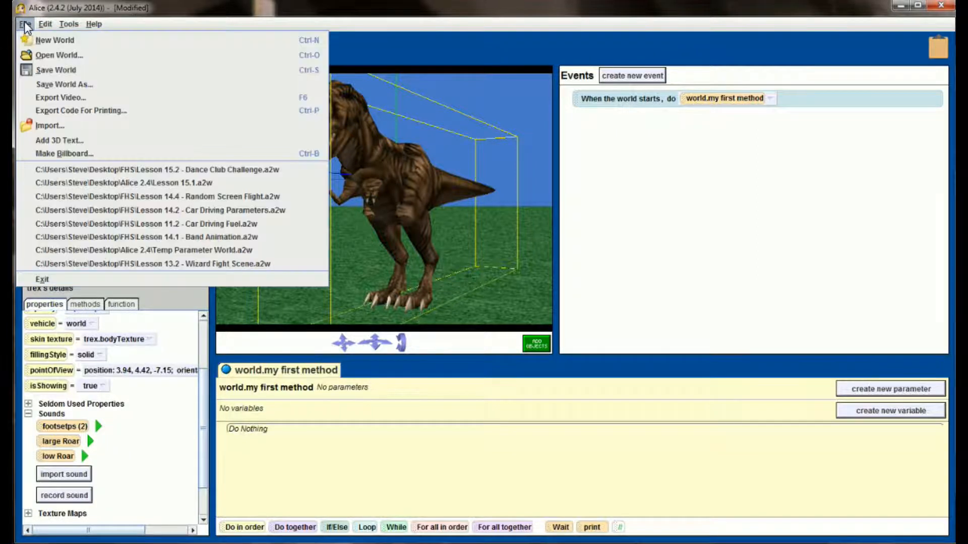
mouse_move(91, 211)
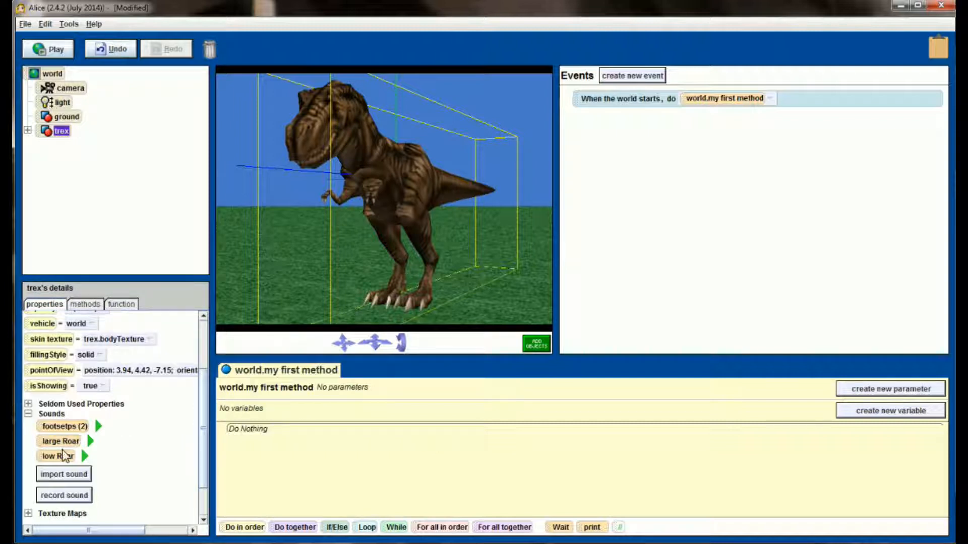
mouse_move(69, 148)
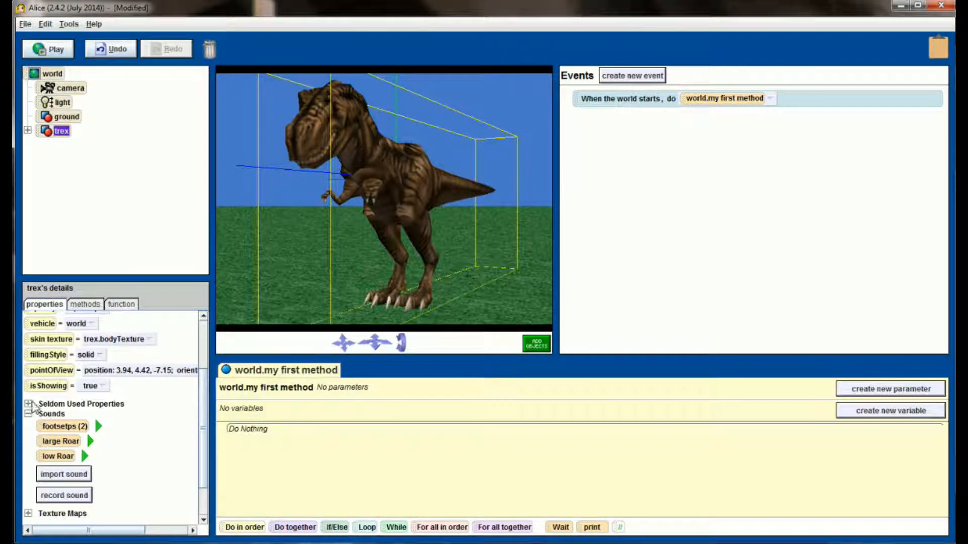
mouse_move(83, 439)
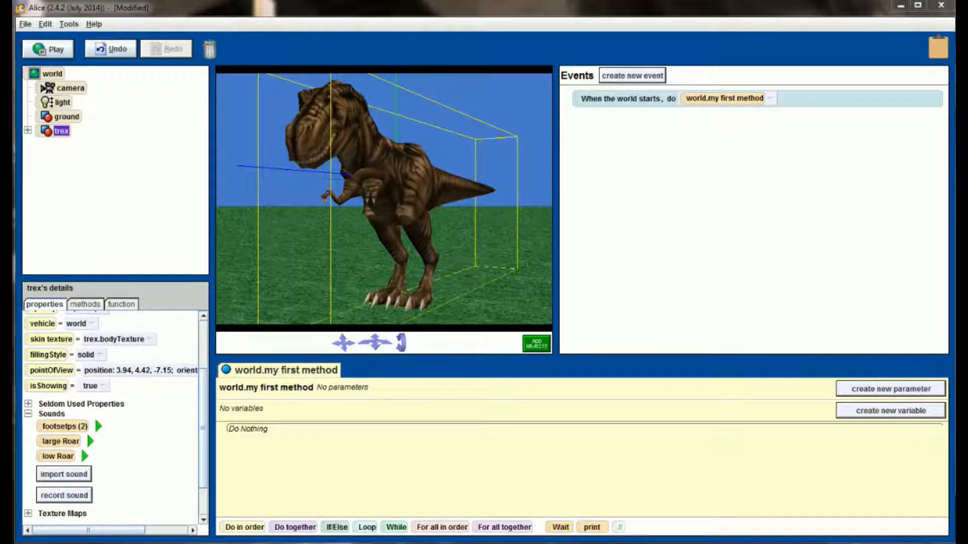
mouse_move(285, 250)
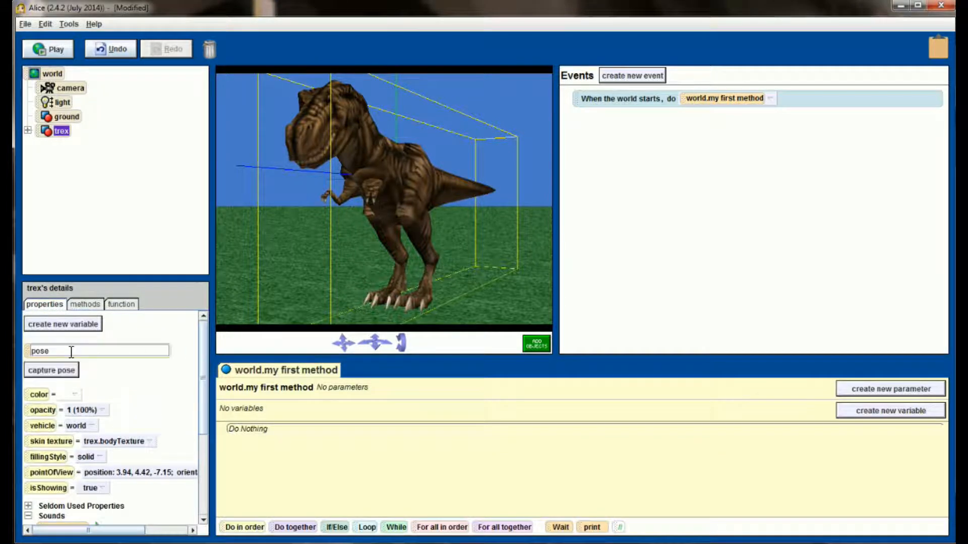
- Capture the T-Rex's current upright pose under the name standing
text(ptan)
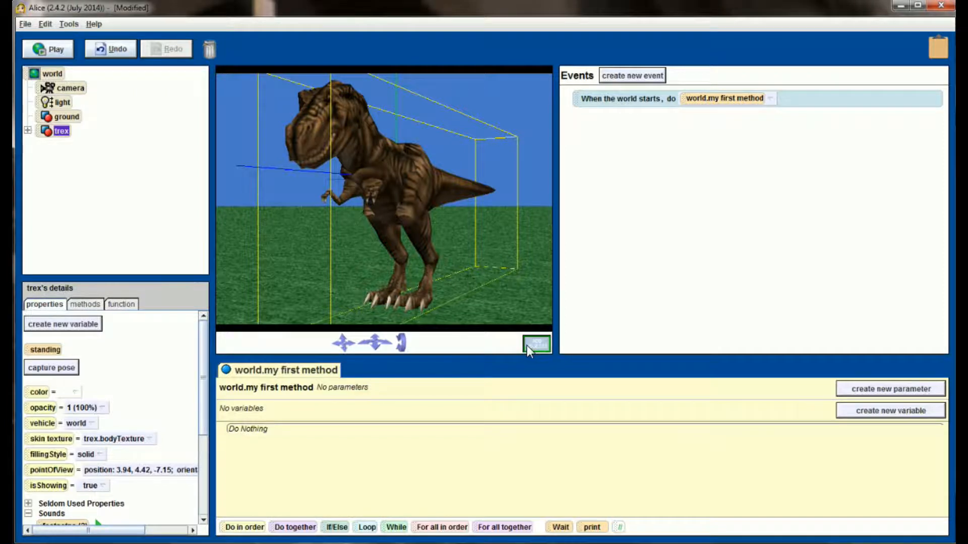
- With affect subparts on, open the T-Rex's jaw and capture the pose as loud_roar
click(535, 343)
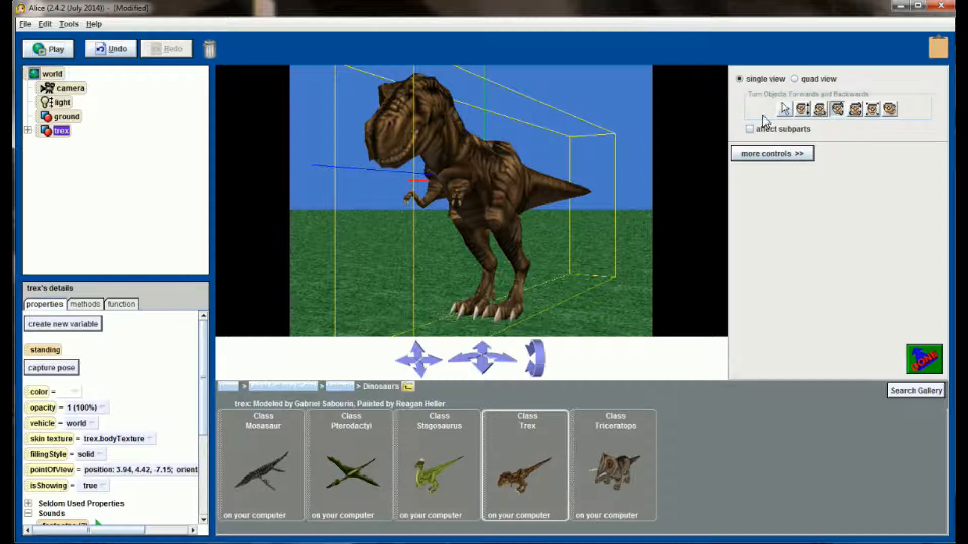
click(749, 129)
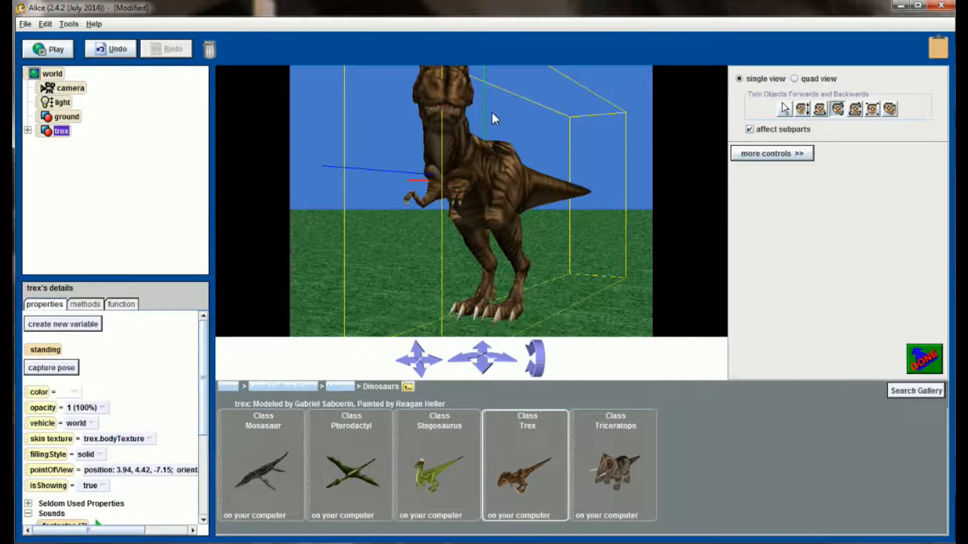
click(98, 202)
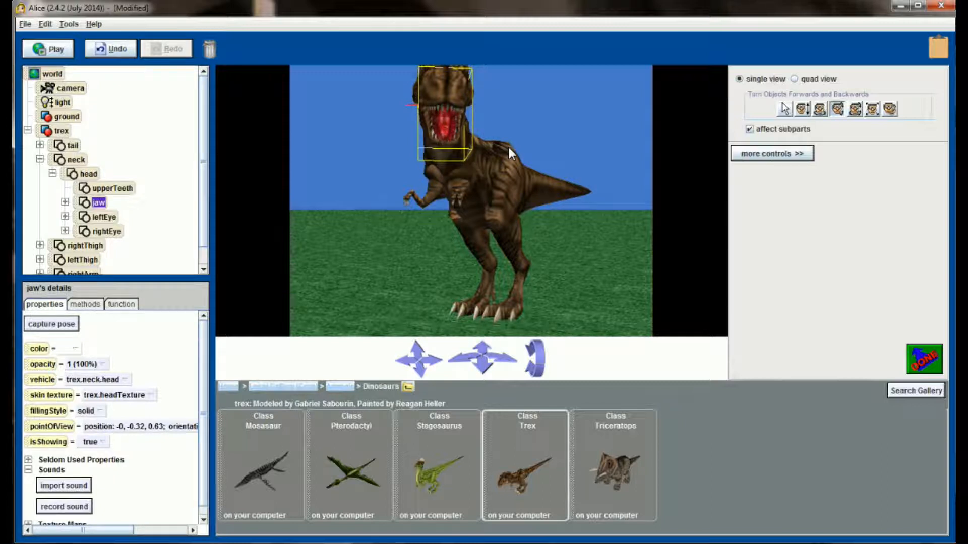
mouse_move(503, 317)
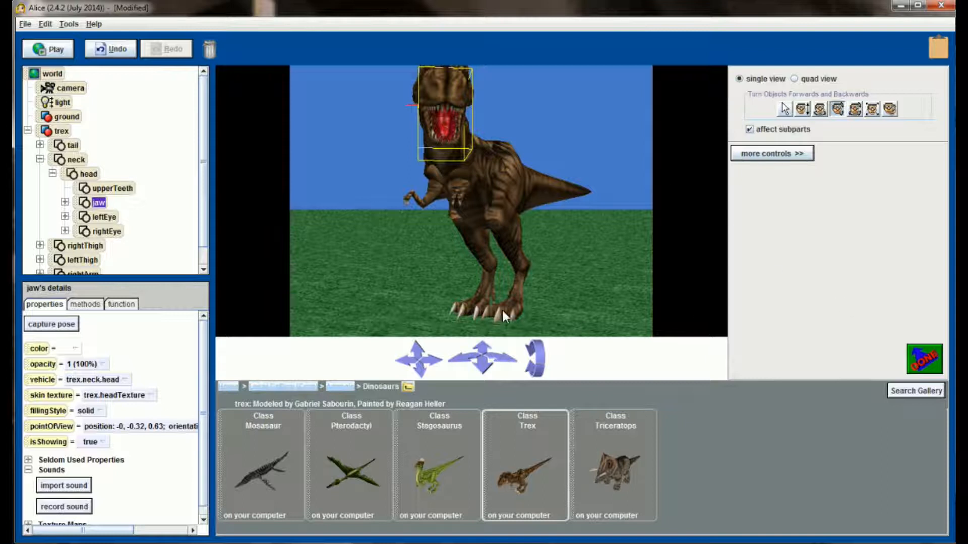
mouse_move(99, 203)
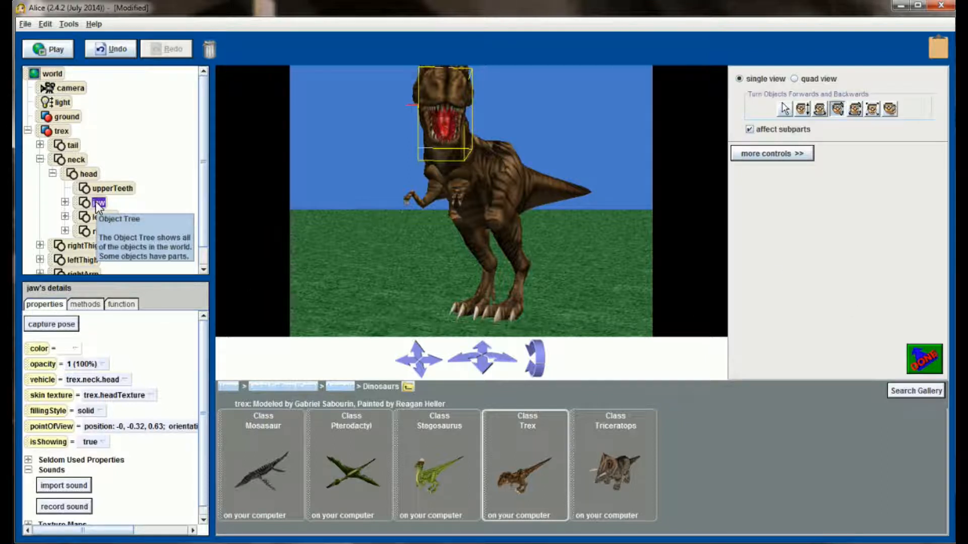
click(61, 130)
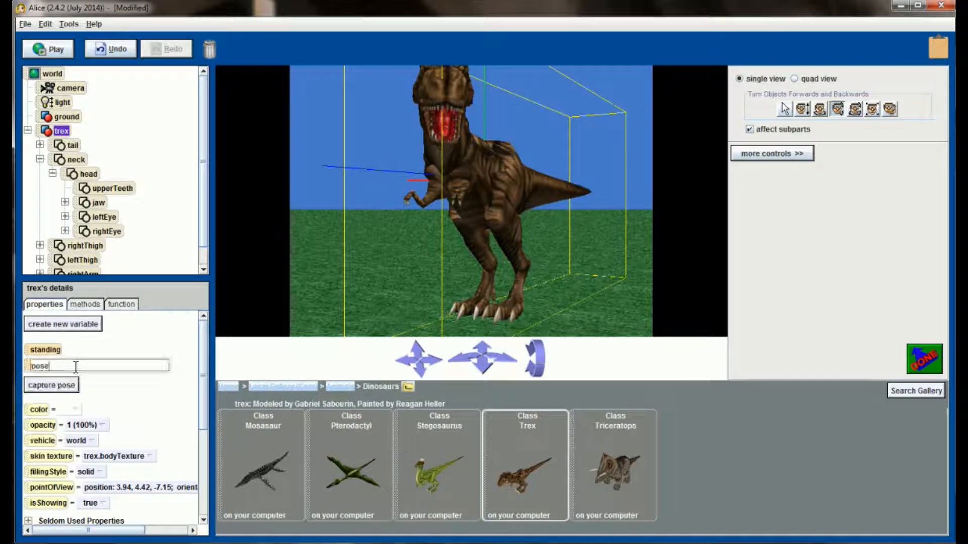
text(loud)
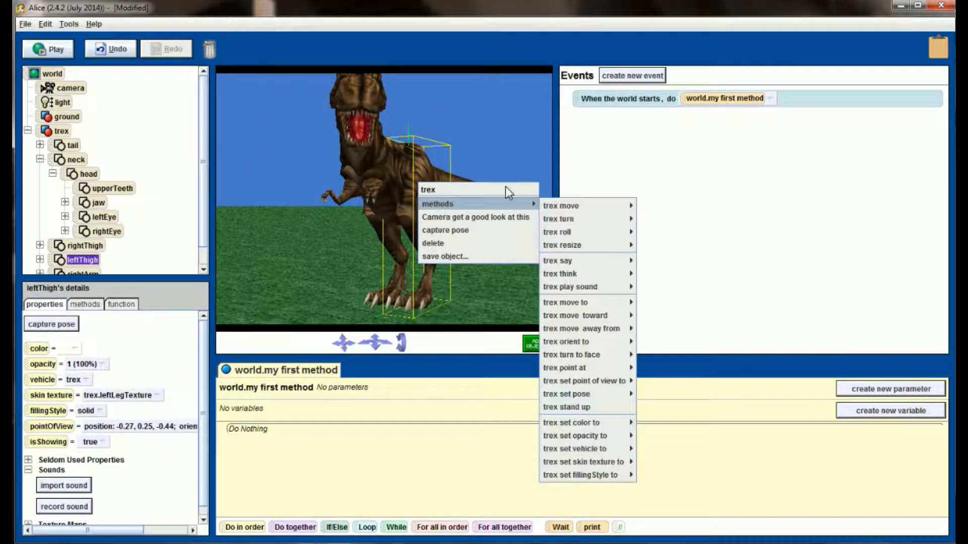
mouse_move(586, 394)
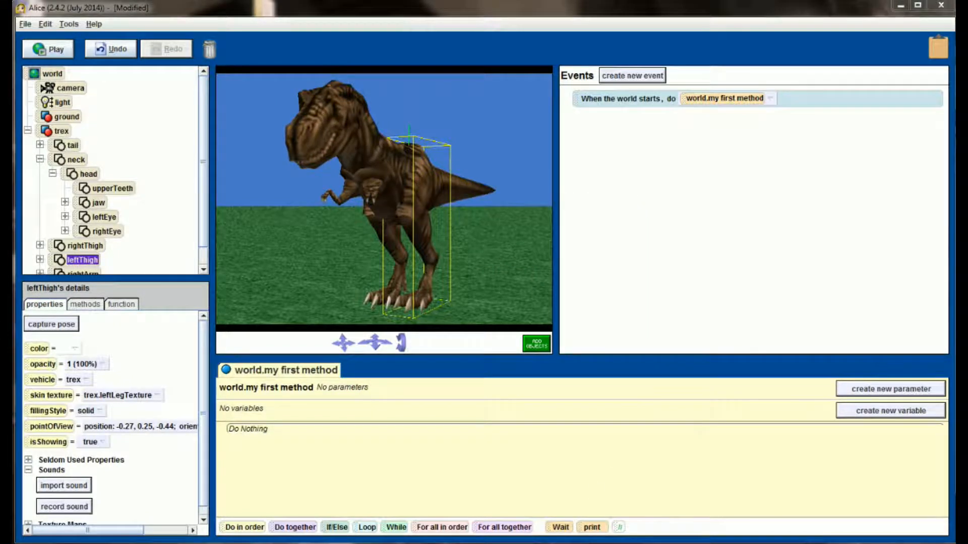
- Set trex back to the standing pose and show the whole T-Rex's methods
click(85, 304)
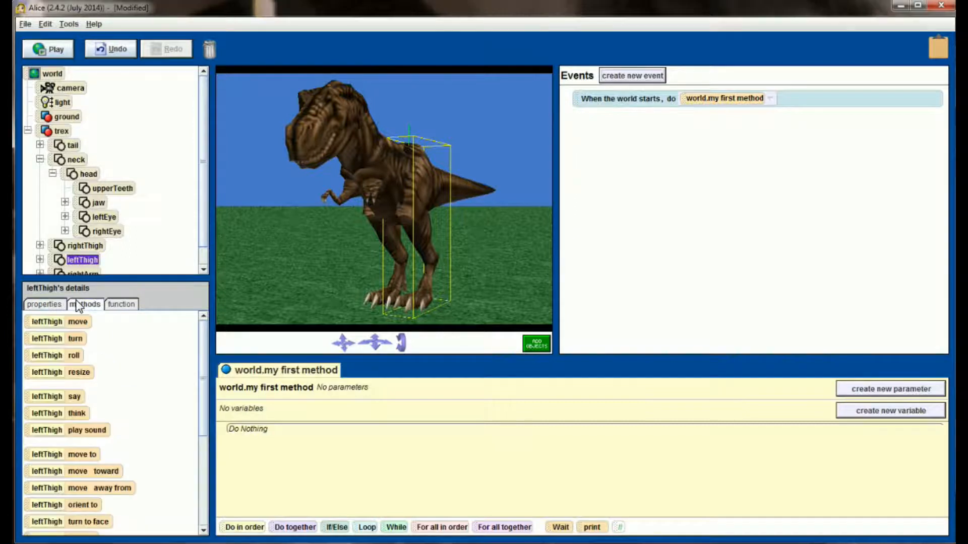
mouse_move(84, 165)
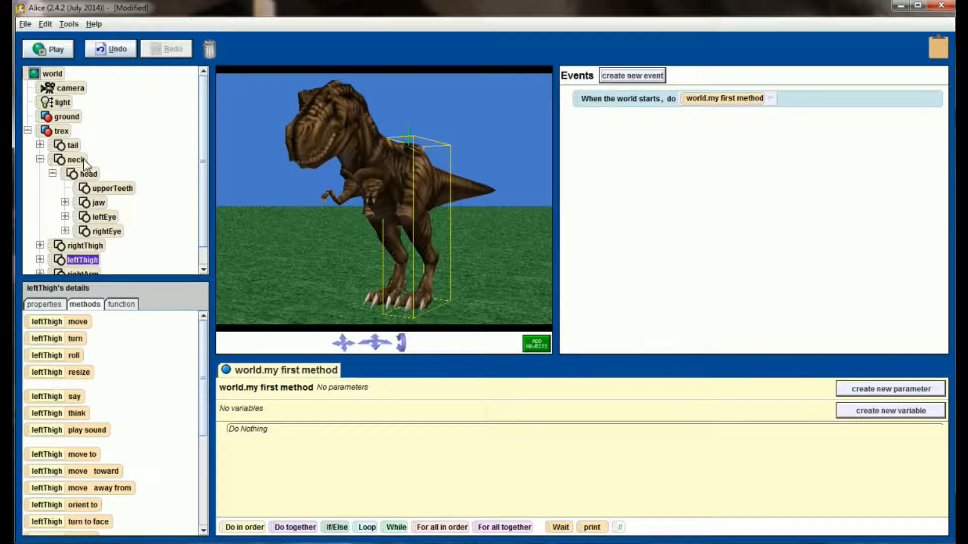
click(61, 130)
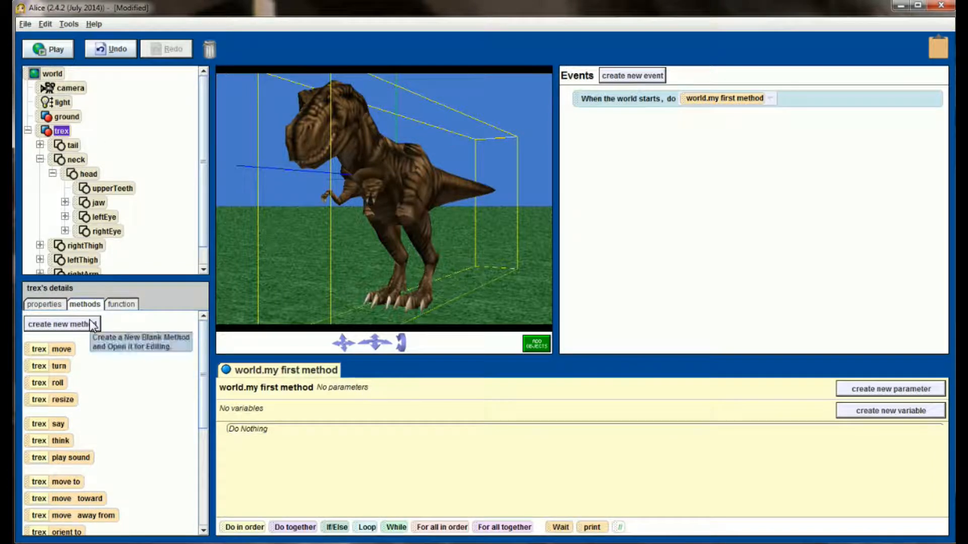
- Create a new trex method named large_roar
click(62, 324)
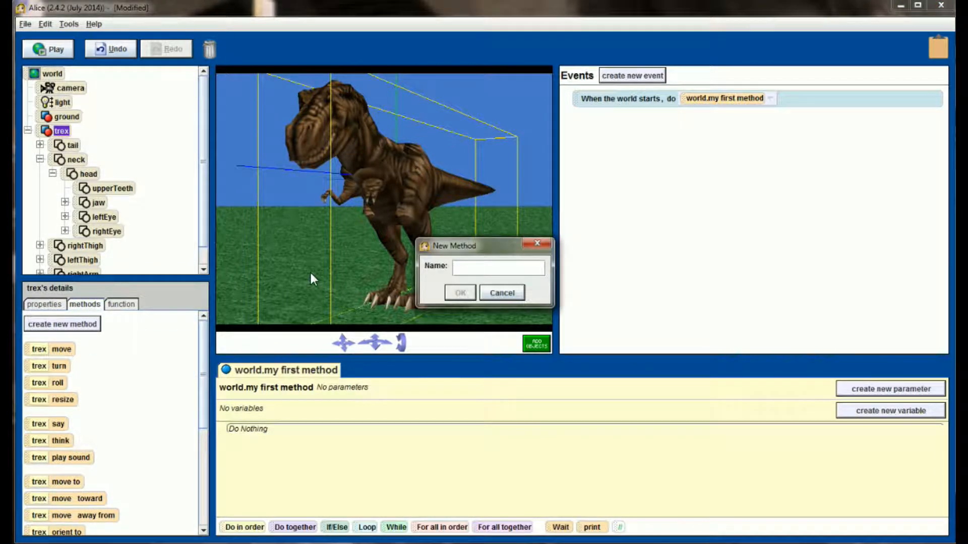
text(large_roar)
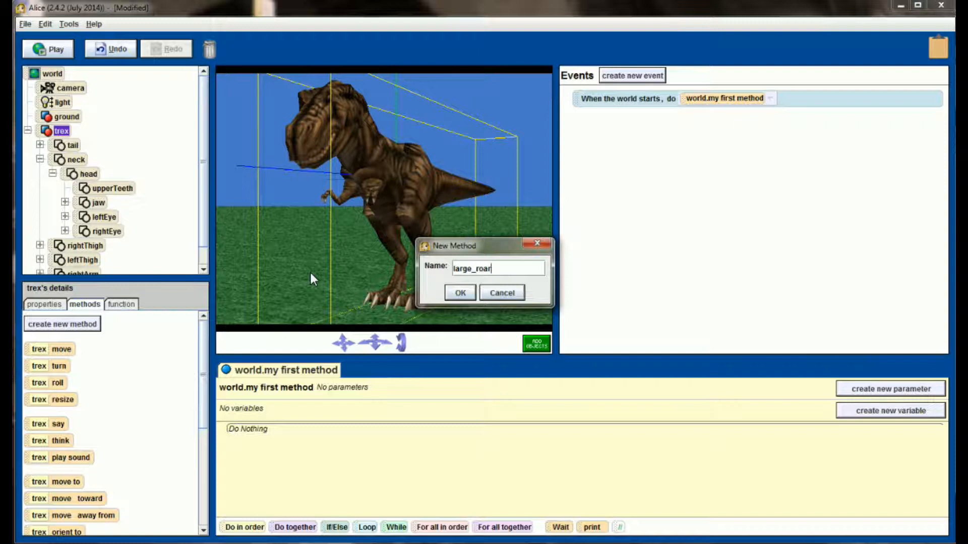
click(459, 293)
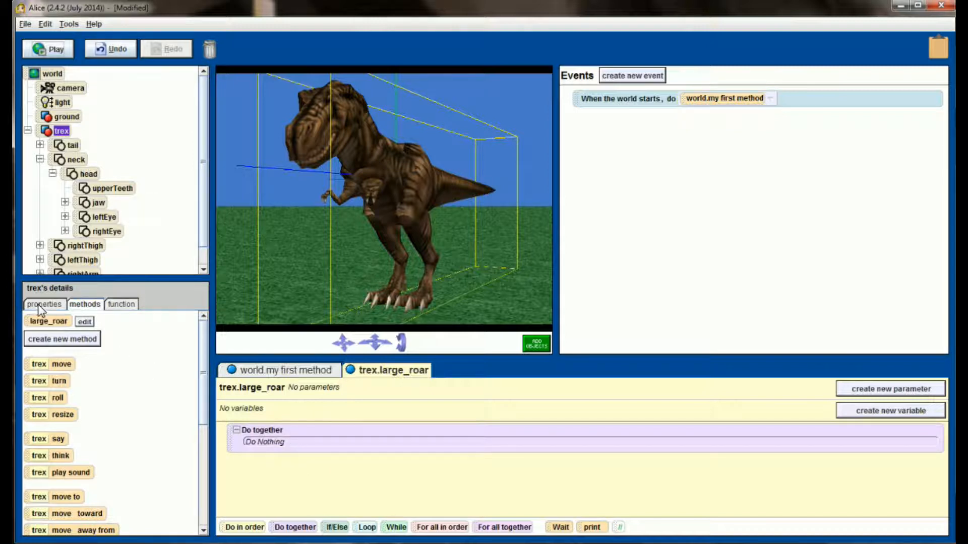
- Fill large_roar with a Do together playing large Roar plus a Do in order
click(44, 304)
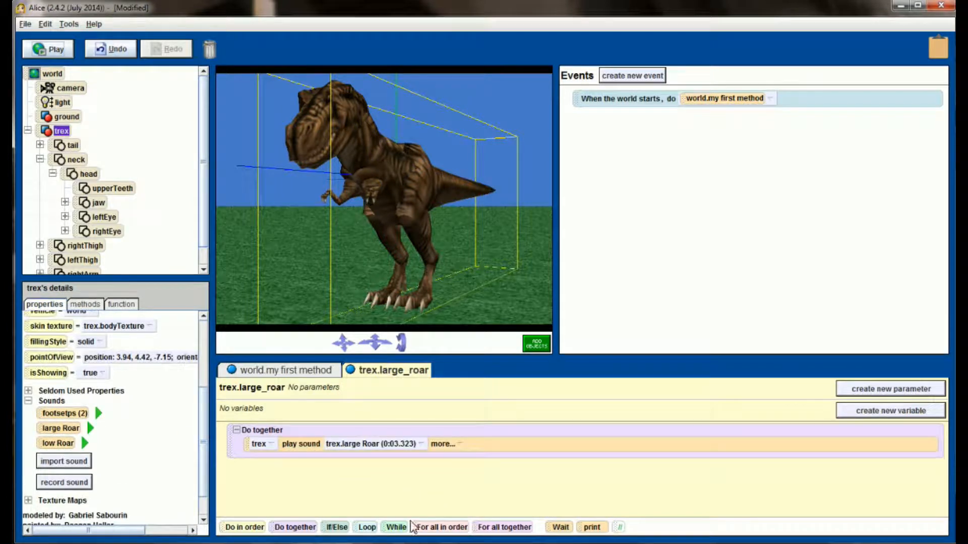
mouse_move(410, 454)
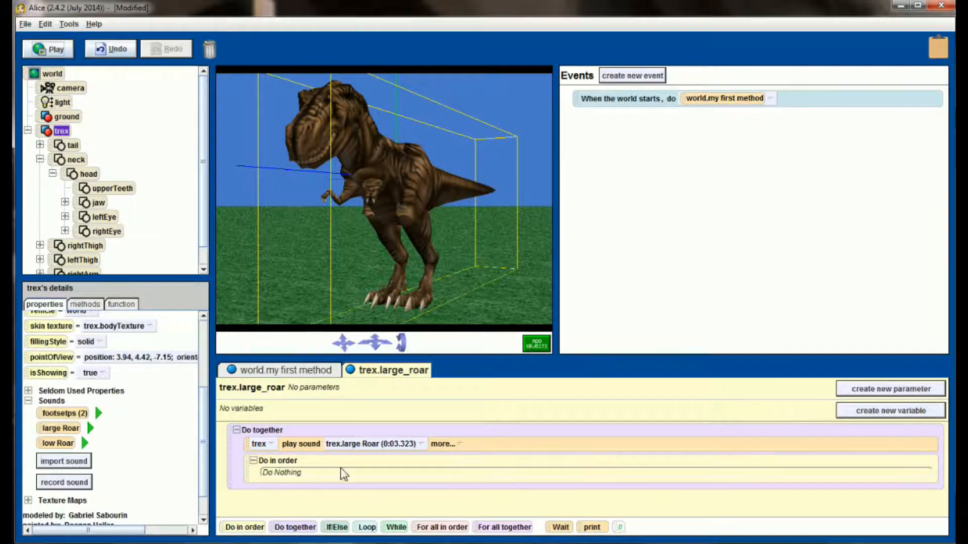
click(85, 304)
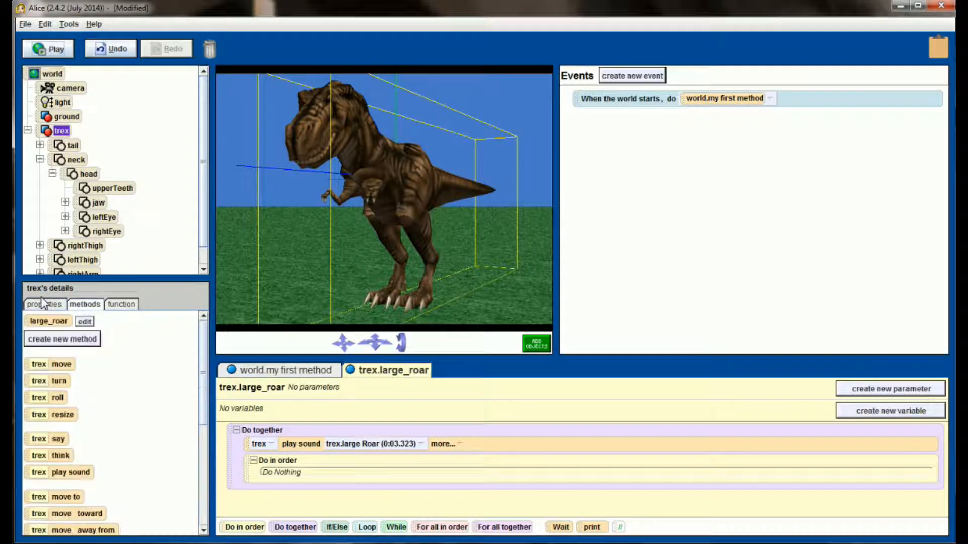
click(44, 303)
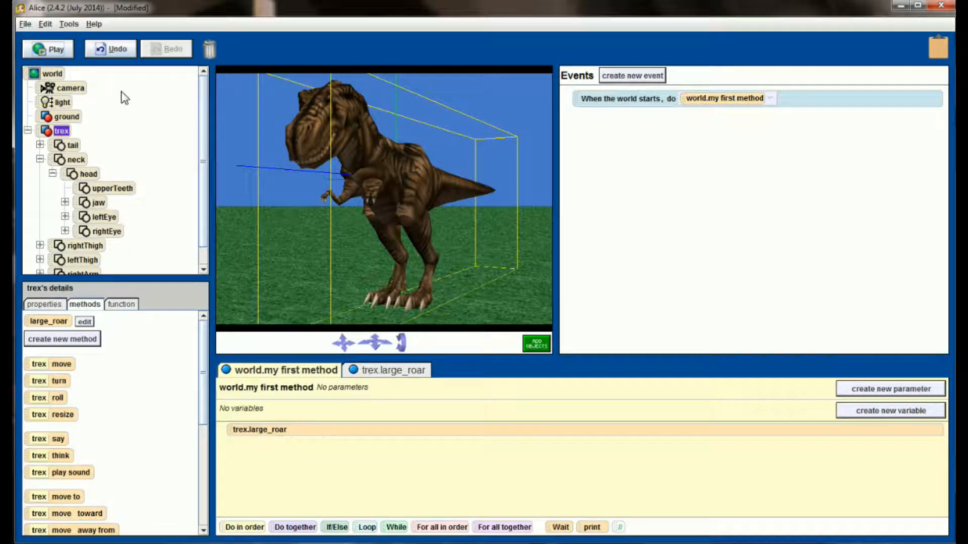
- Play the world to watch the large roar, then reopen large_roar
click(47, 49)
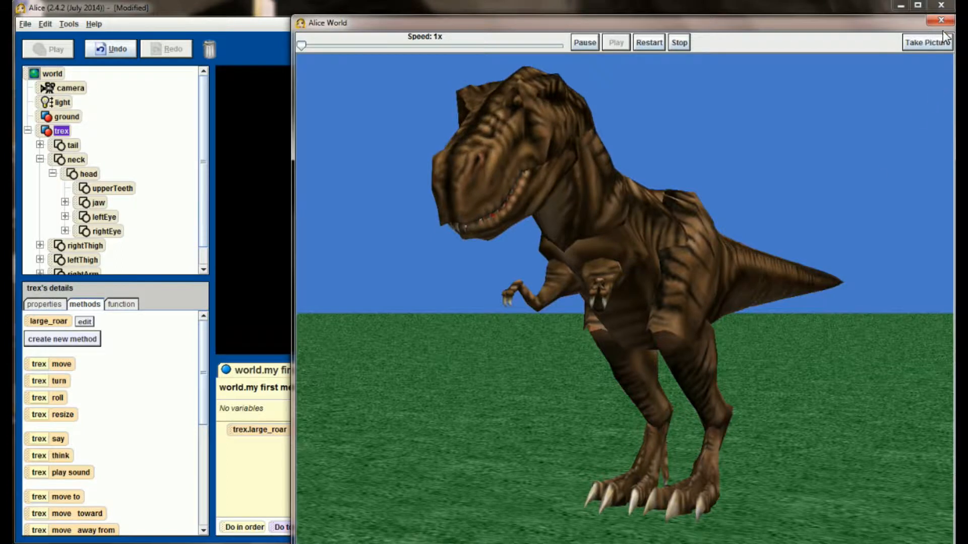
click(941, 22)
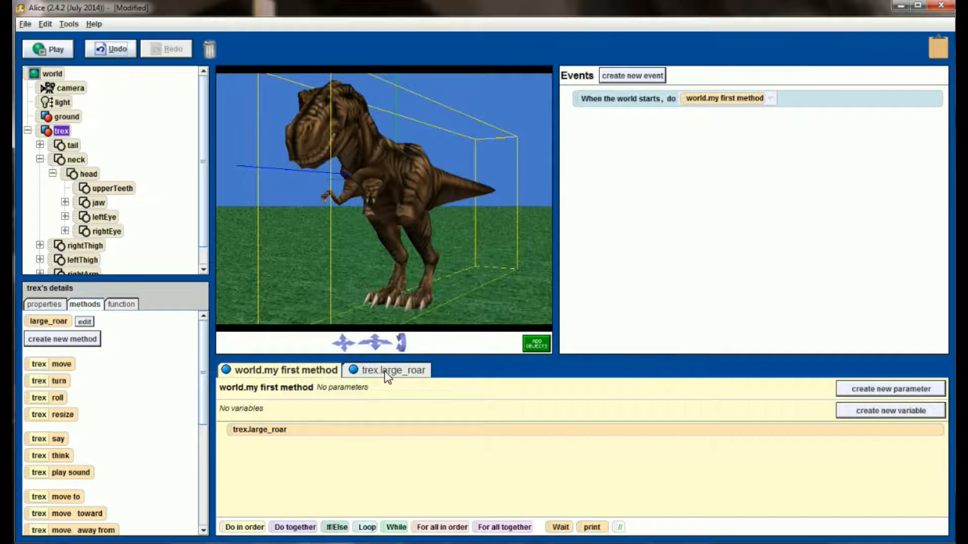
click(393, 370)
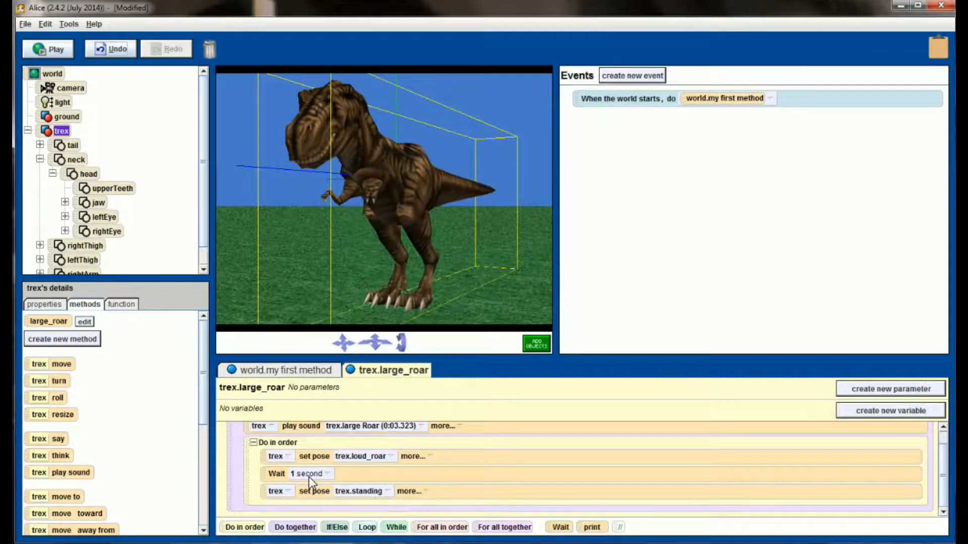
- Give the wait a custom 1.5-second duration and replay the world
click(309, 473)
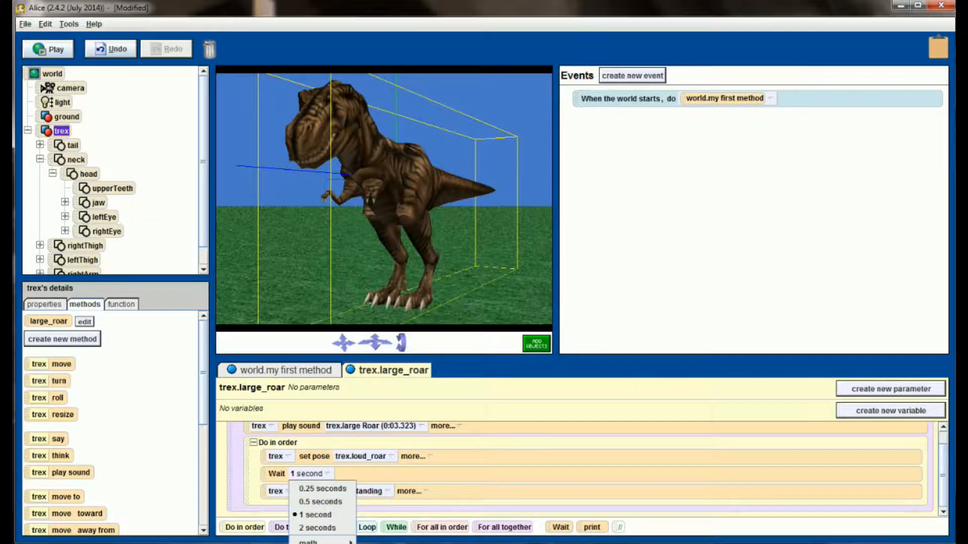
click(321, 542)
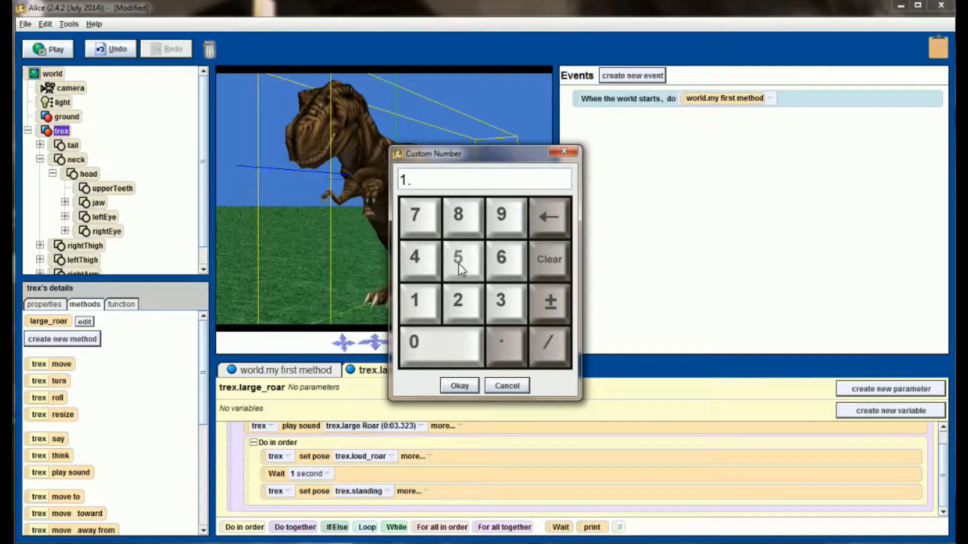
click(458, 385)
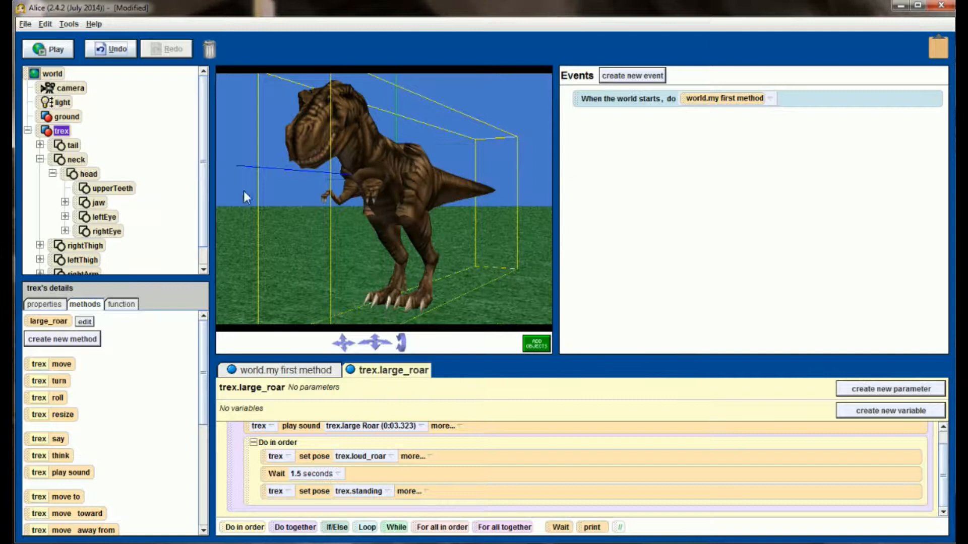
click(48, 49)
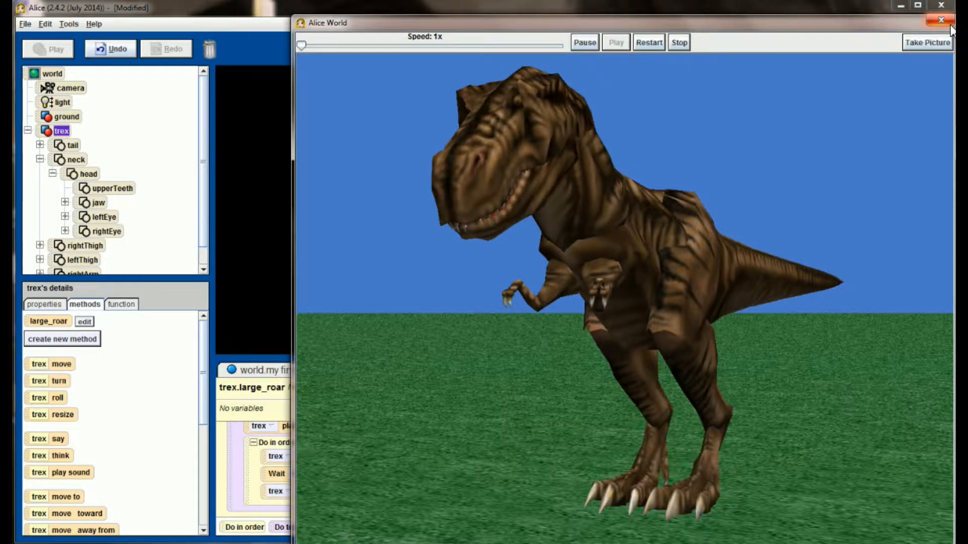
click(941, 20)
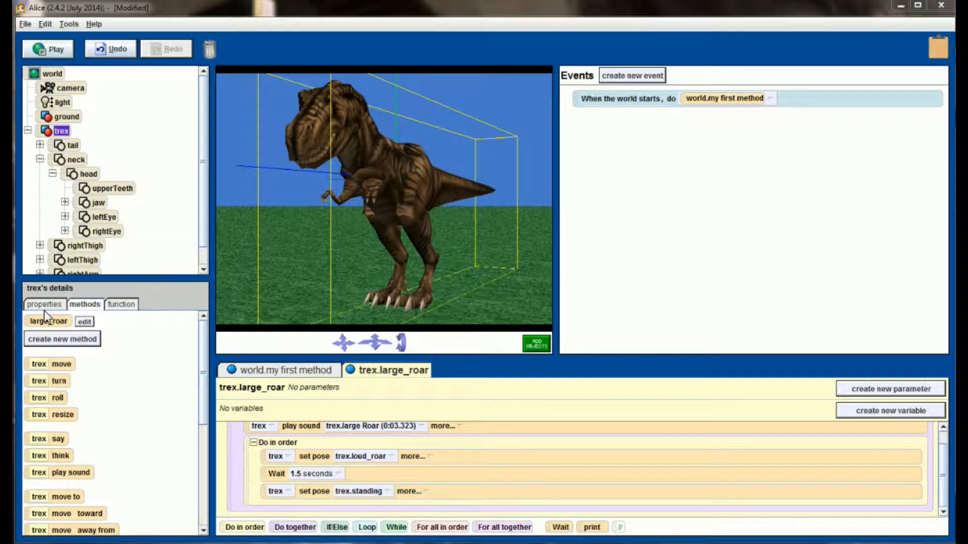
click(44, 303)
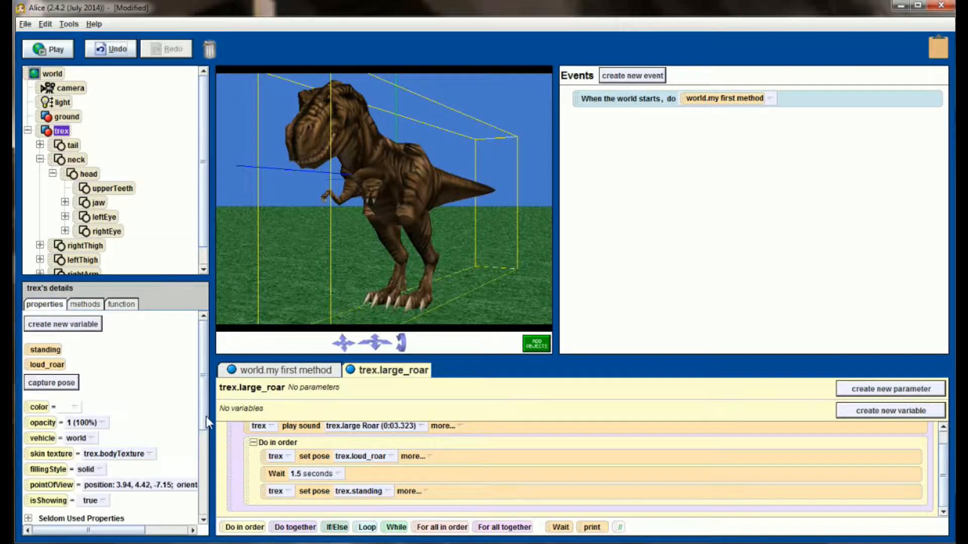
scroll(down, 3)
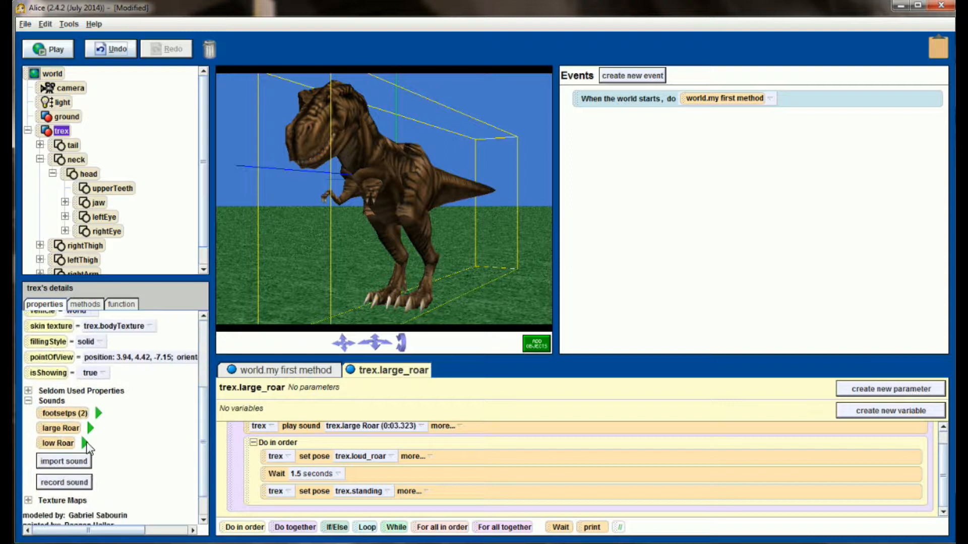
click(90, 443)
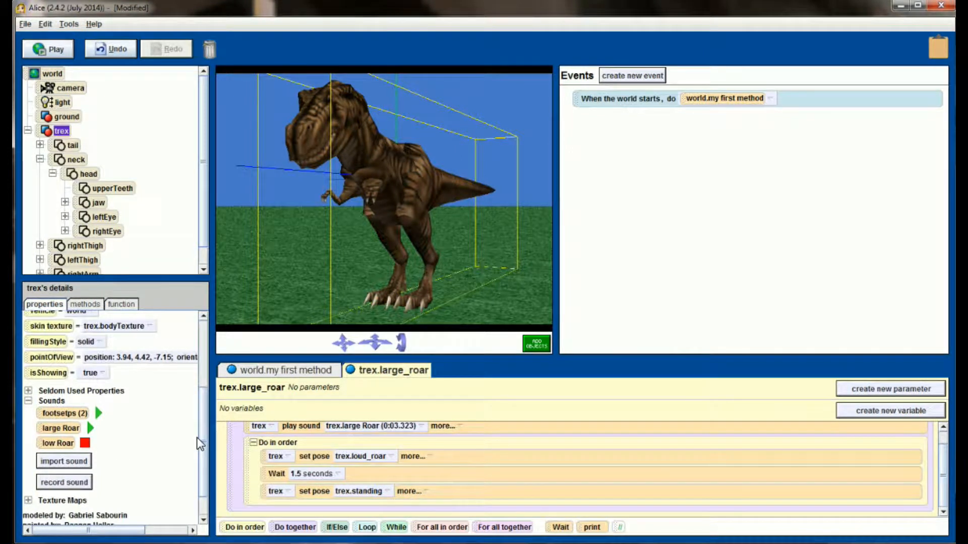
scroll(up, 3)
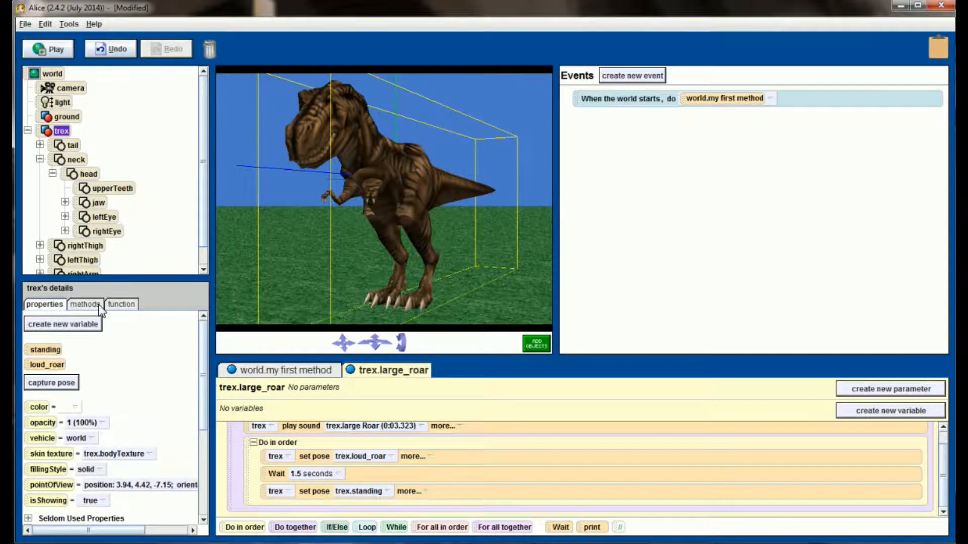
click(85, 303)
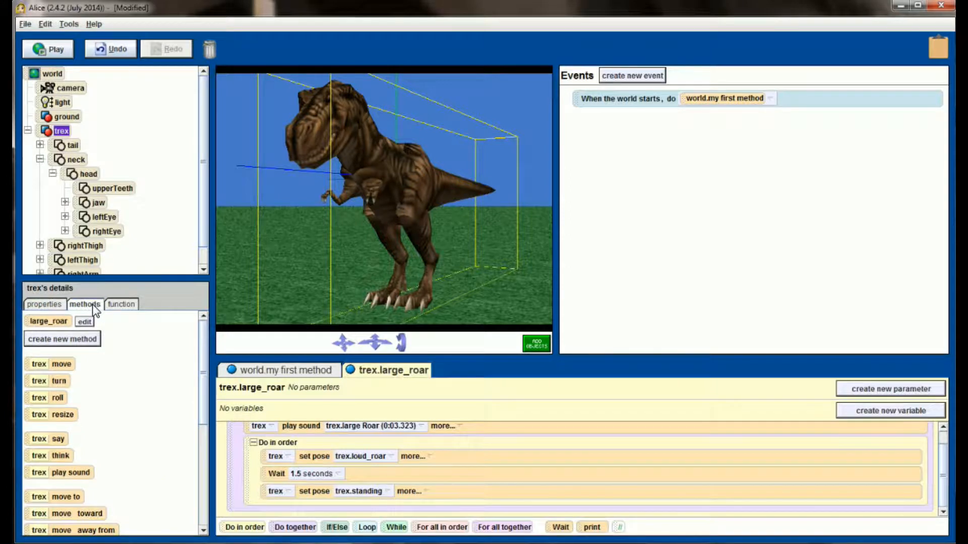
mouse_move(62, 256)
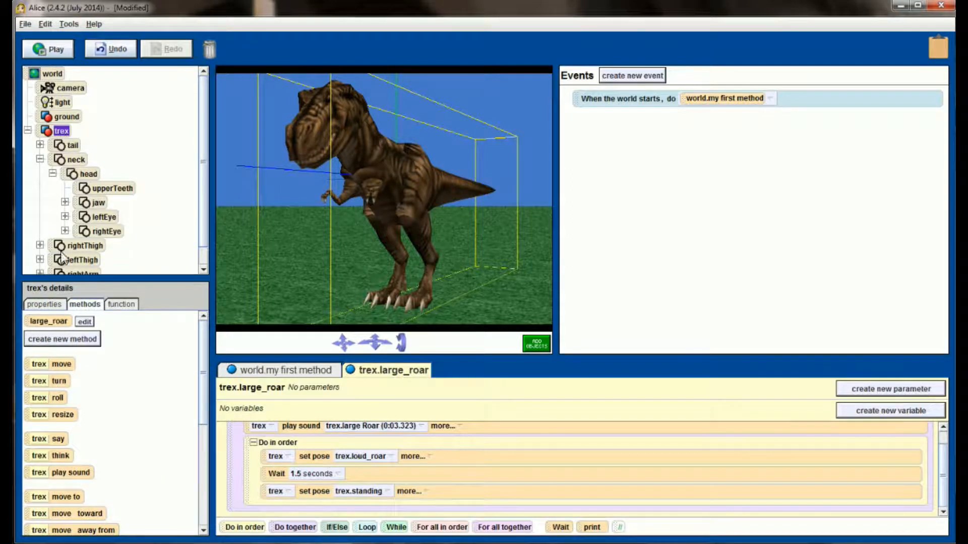
- Create a new trex method named growl
click(62, 339)
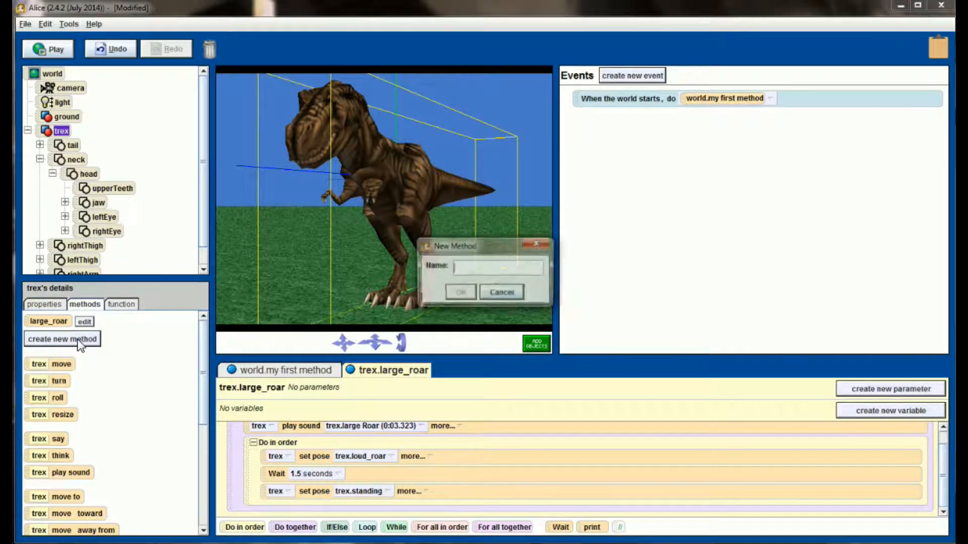
text(t)
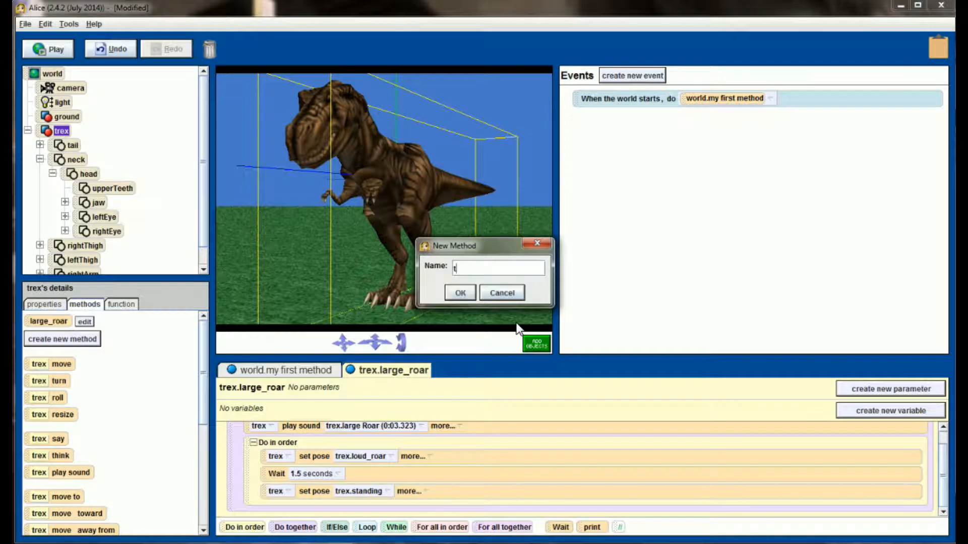
text(gro)
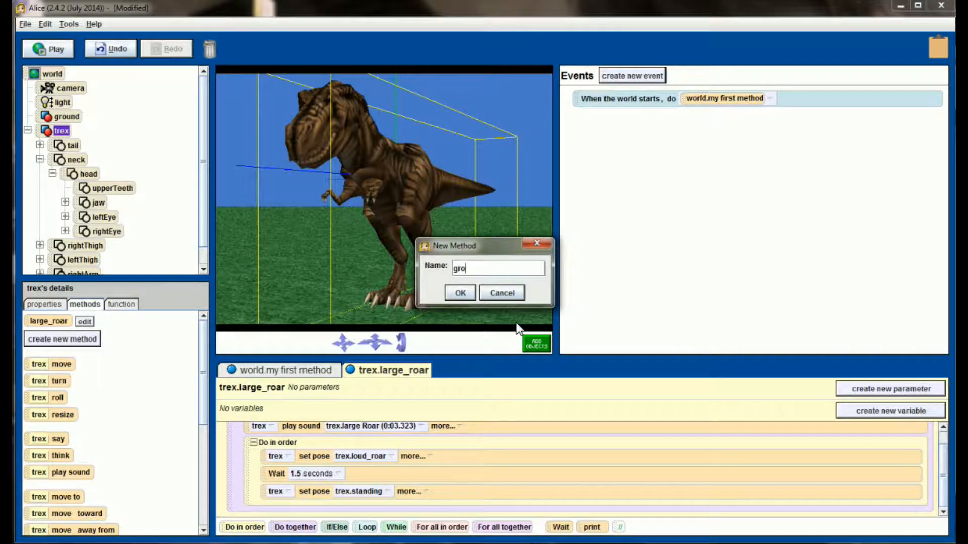
click(459, 293)
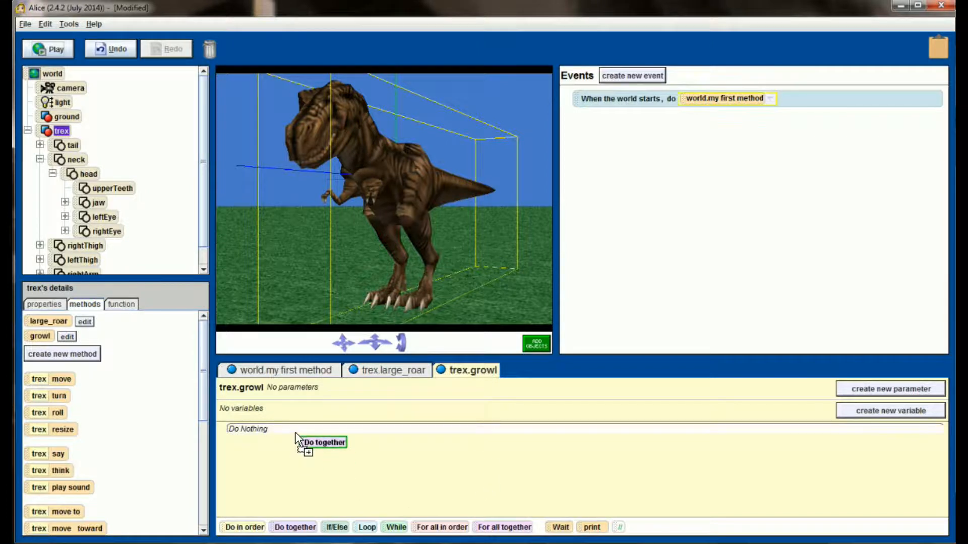
- Give growl a Do together block that plays the low Roar sound
click(44, 303)
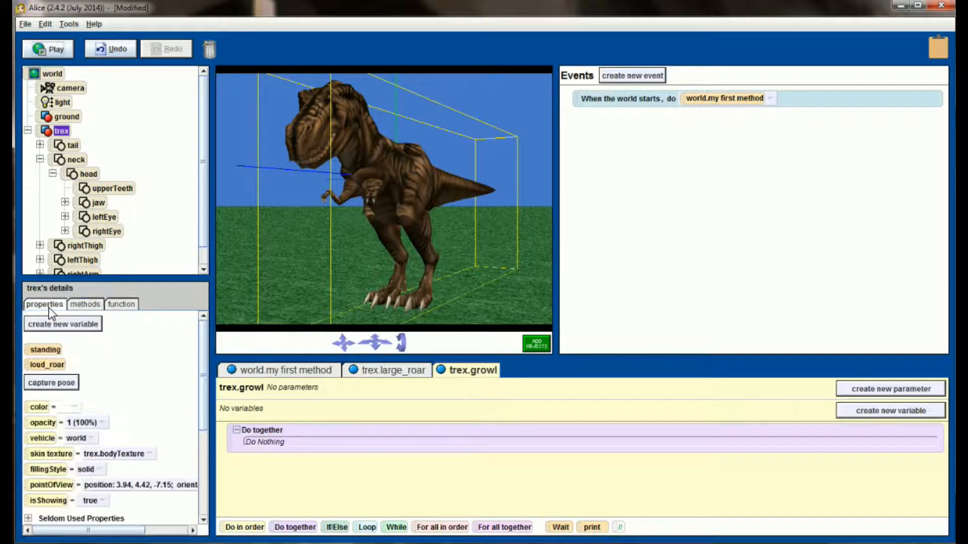
scroll(down, 3)
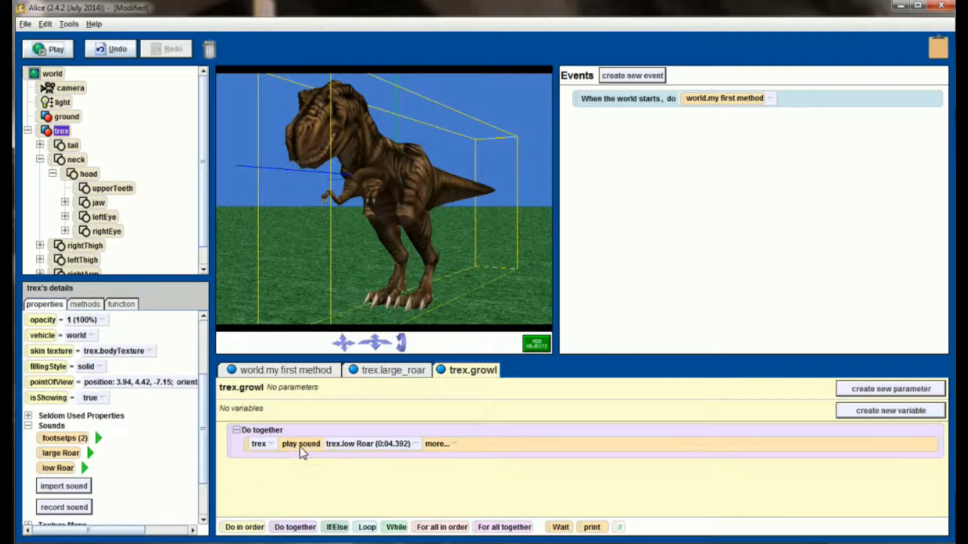
mouse_move(407, 455)
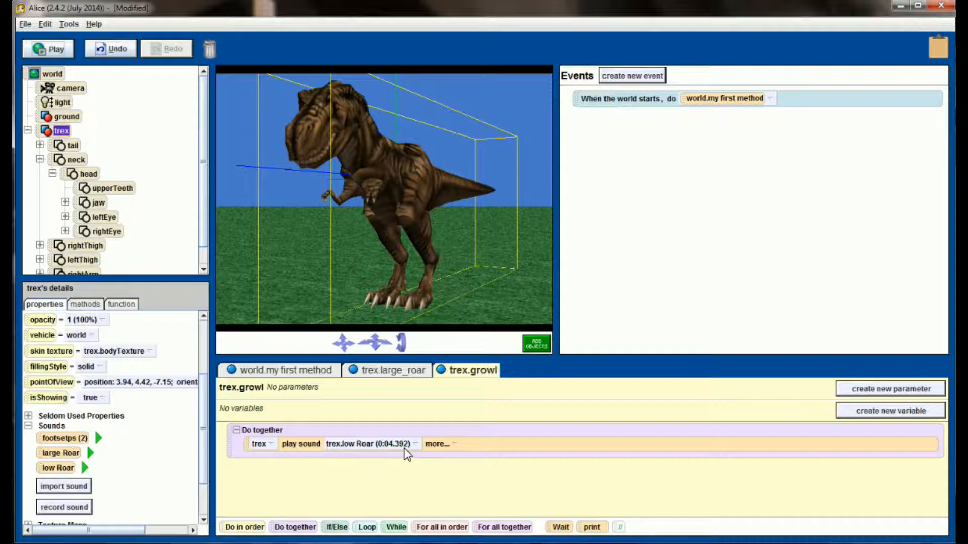
mouse_move(320, 426)
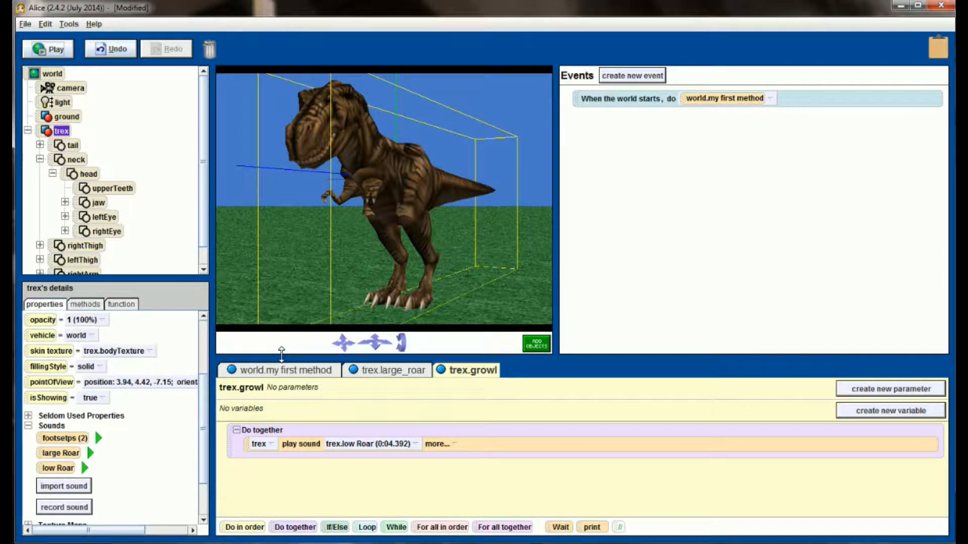
click(85, 304)
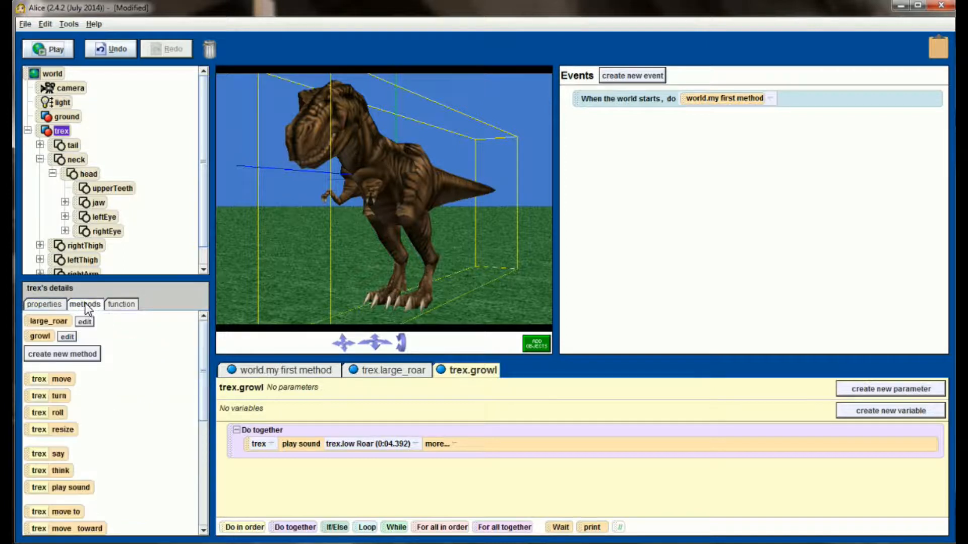
click(44, 303)
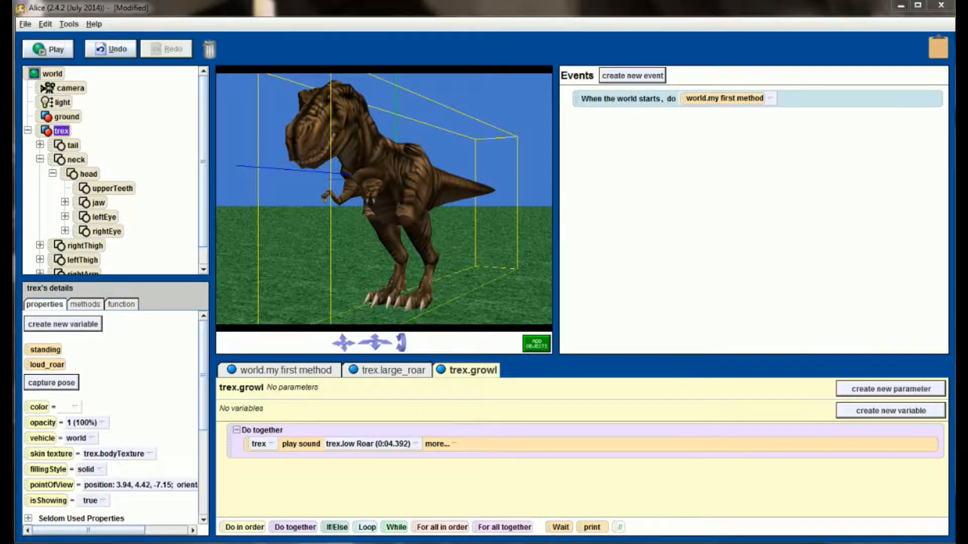
- Tilt the T-Rex's head forward and open its jaw for the growling_1 pose
click(535, 342)
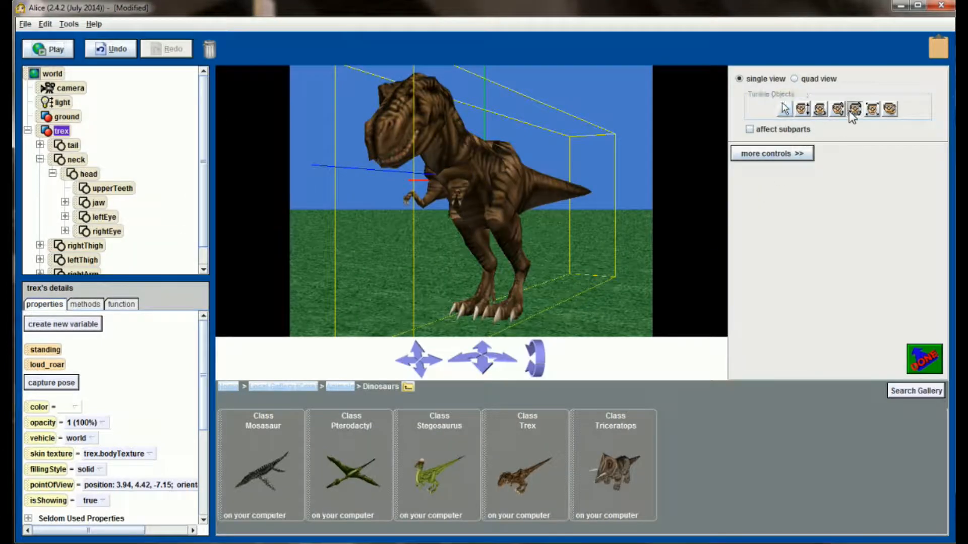
click(749, 129)
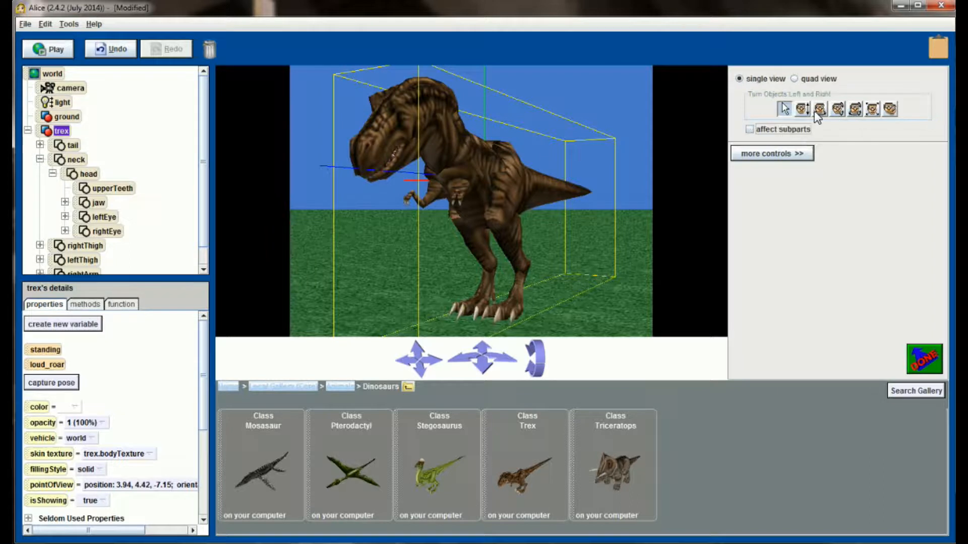
click(819, 109)
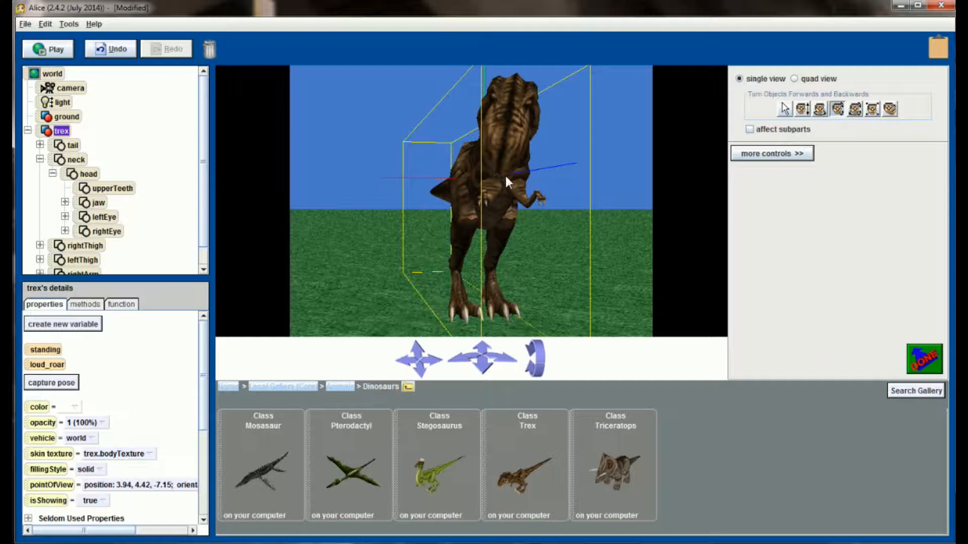
click(90, 173)
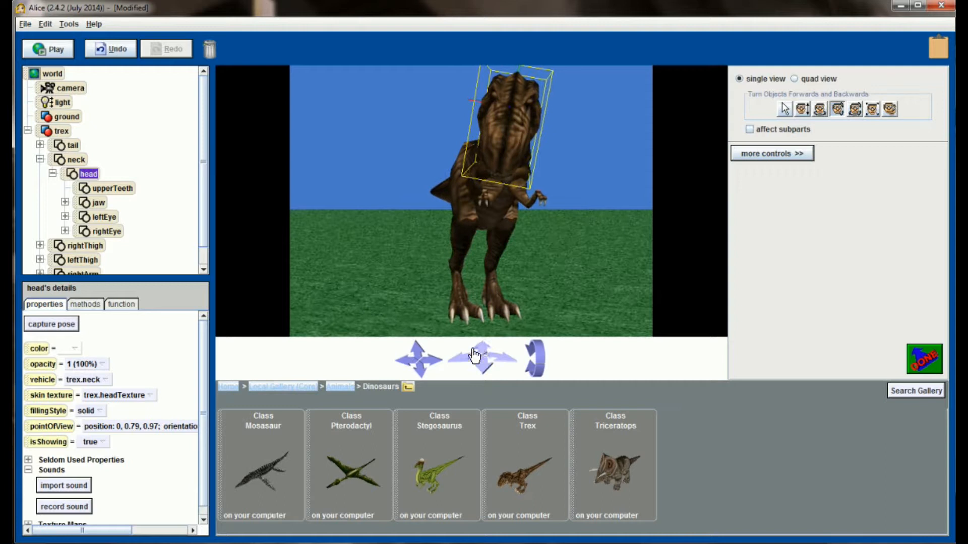
click(491, 353)
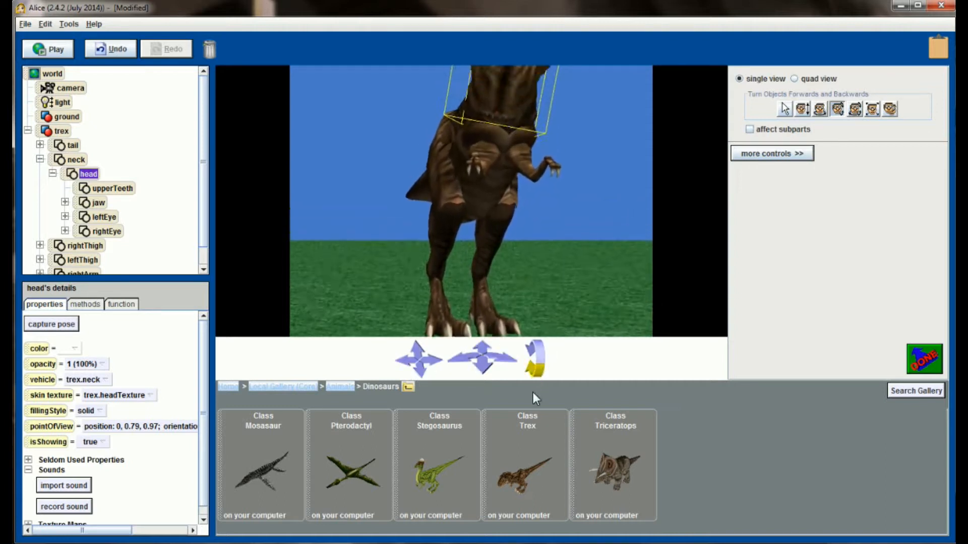
click(99, 202)
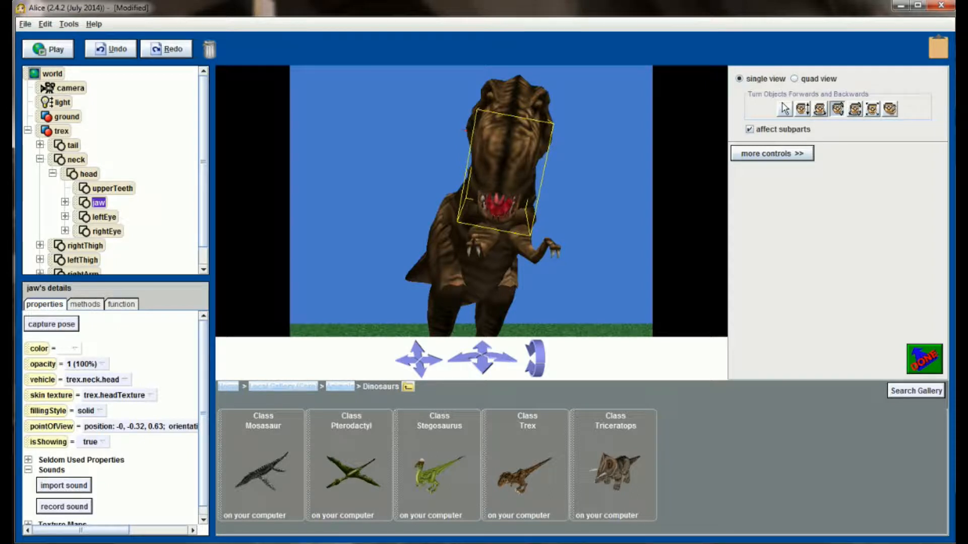
click(110, 49)
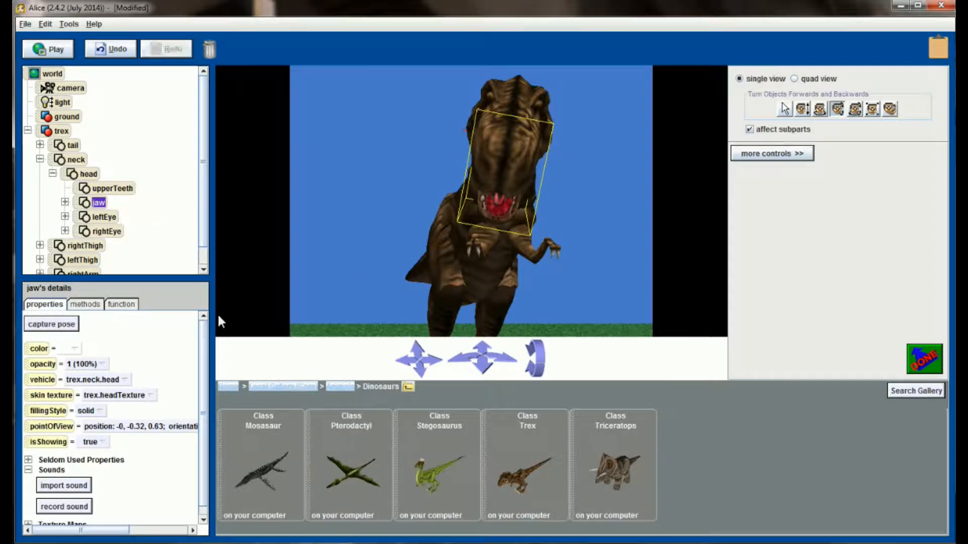
click(60, 130)
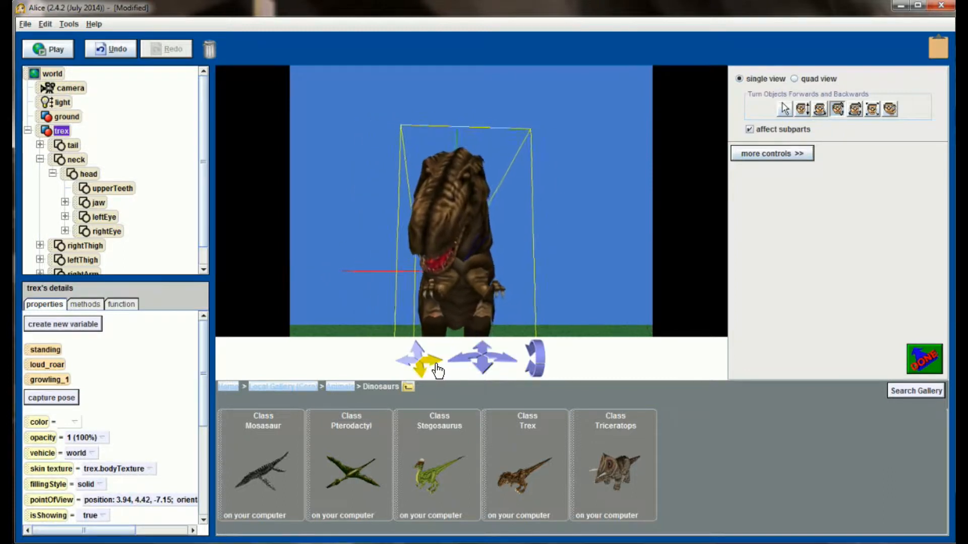
- Turn the T-Rex's head sideways for the growling_2 pose, then select the whole trex
click(420, 357)
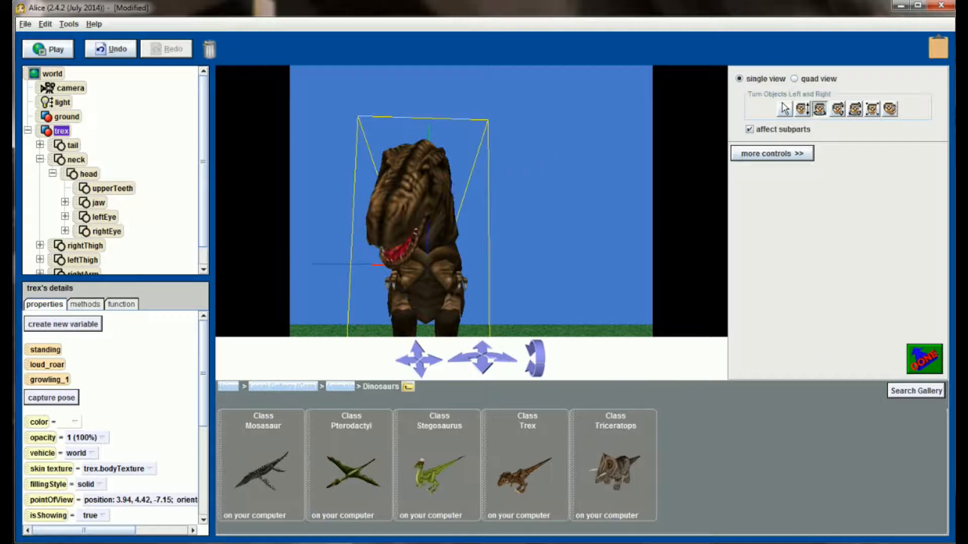
click(88, 174)
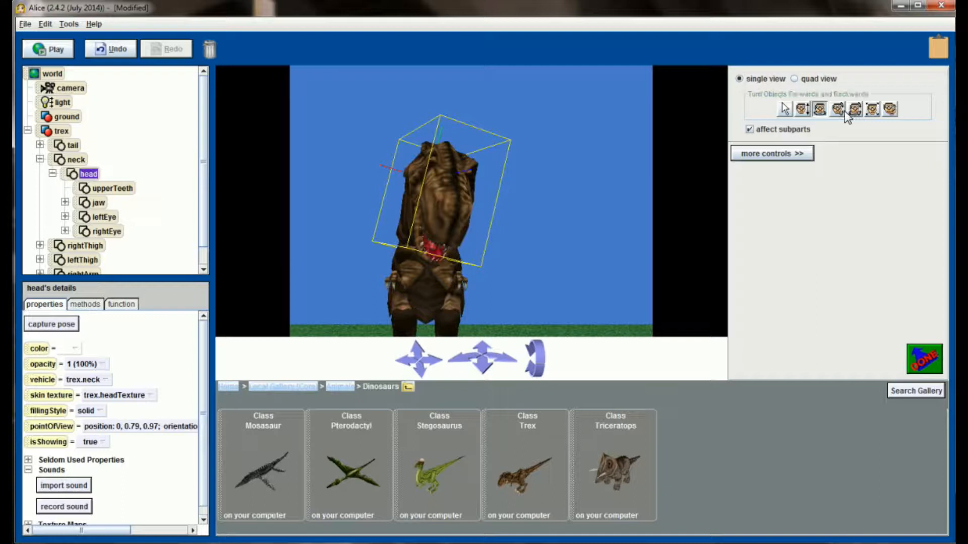
mouse_move(487, 354)
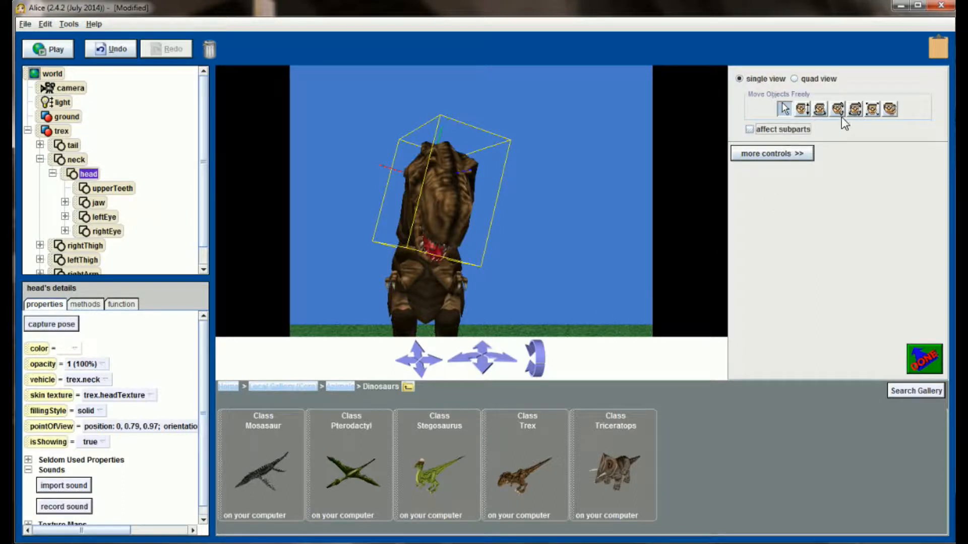
click(819, 109)
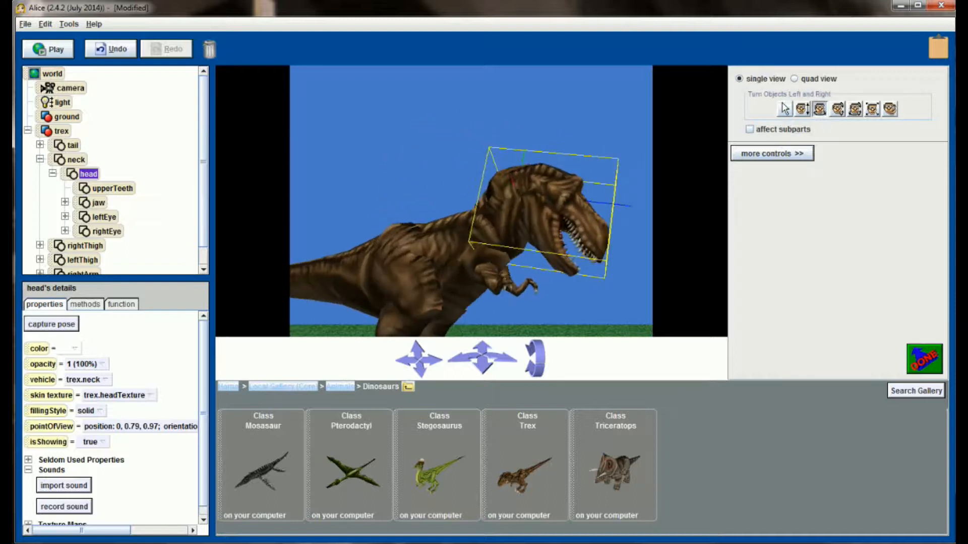
click(837, 108)
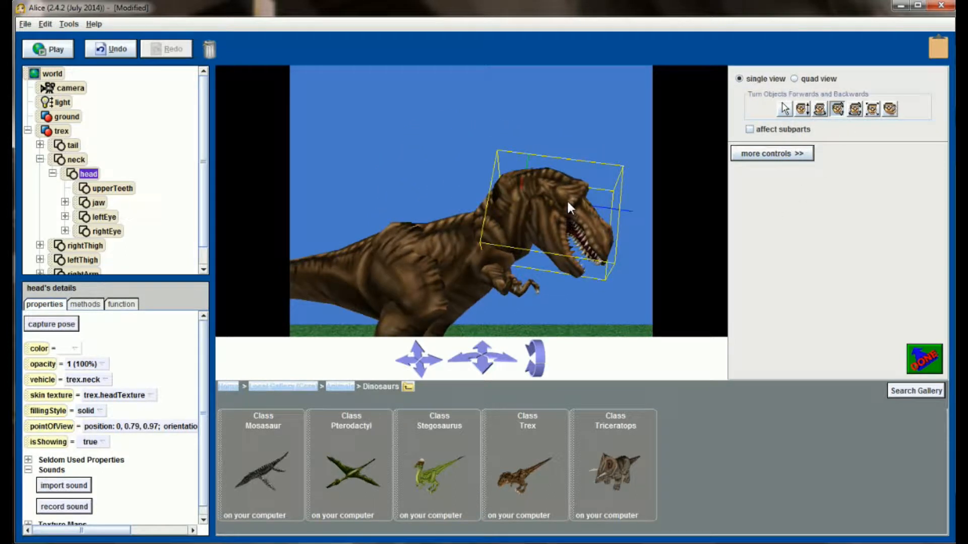
click(749, 129)
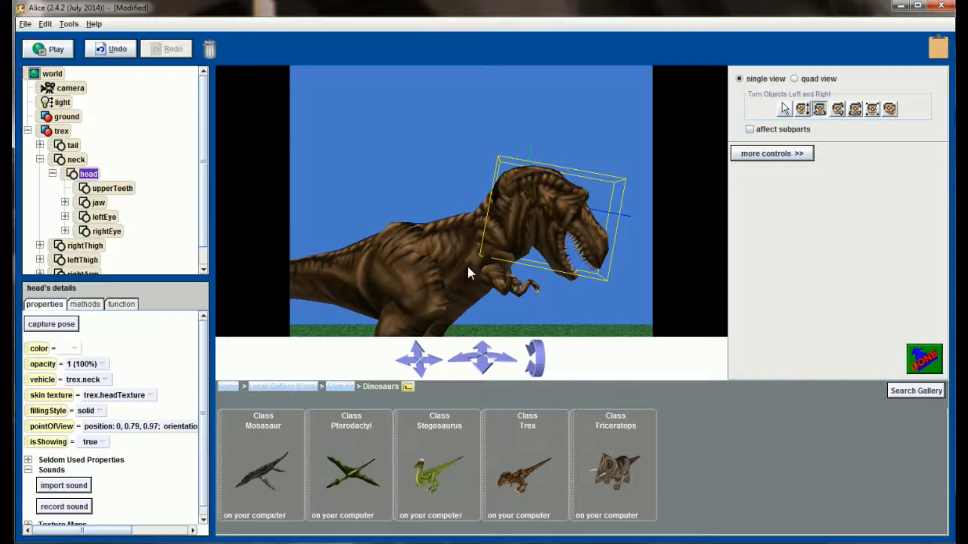
click(419, 358)
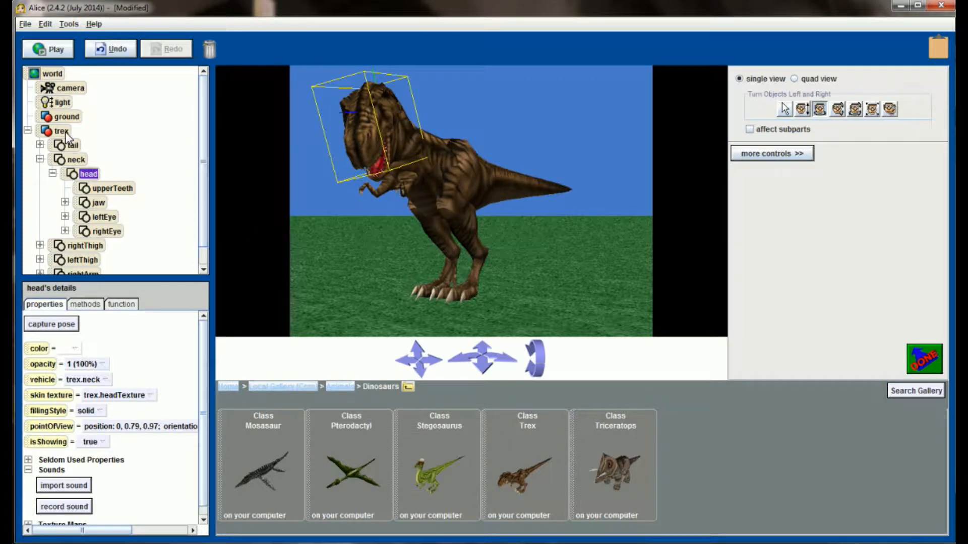
click(61, 130)
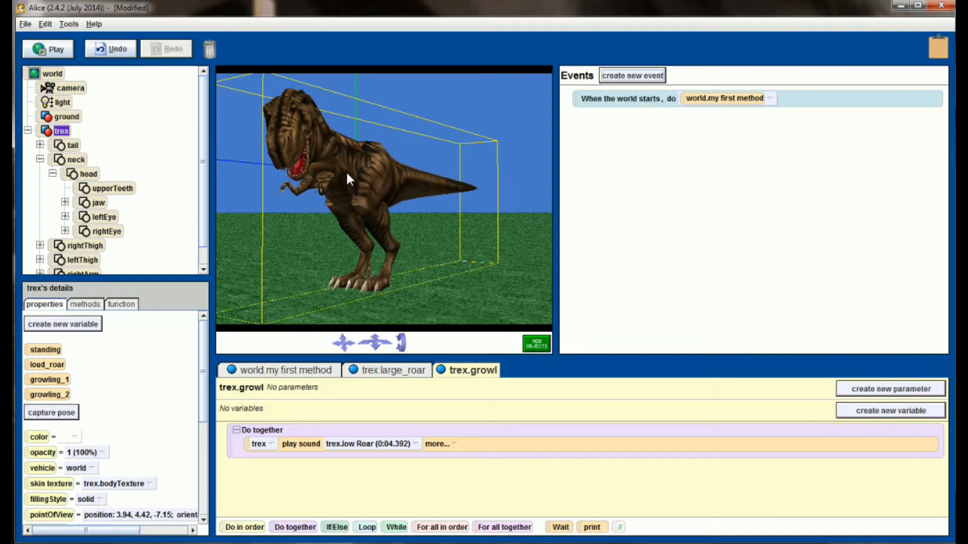
- Add a Do in order to trex.growl with growling_1, growling_2 and a 0.5-second wait
right_click(346, 179)
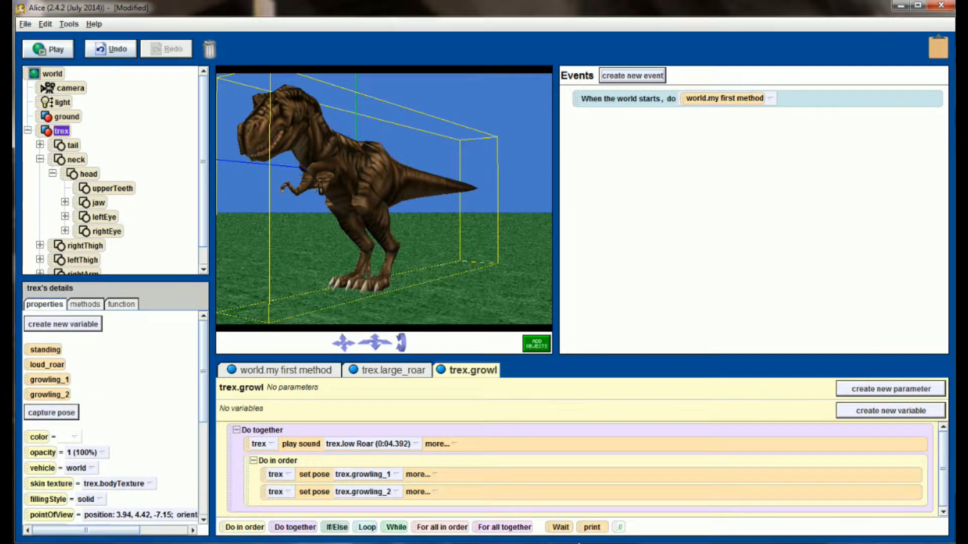
click(434, 491)
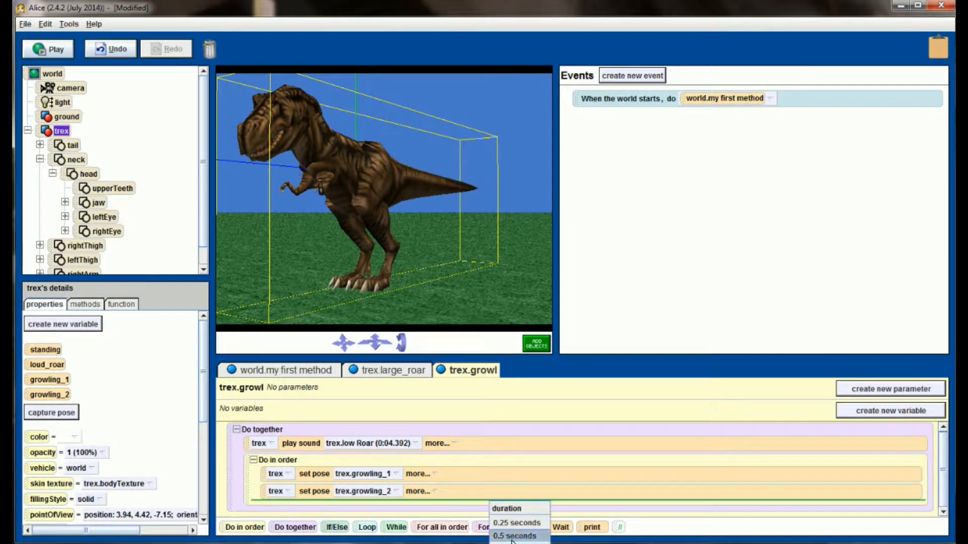
click(515, 536)
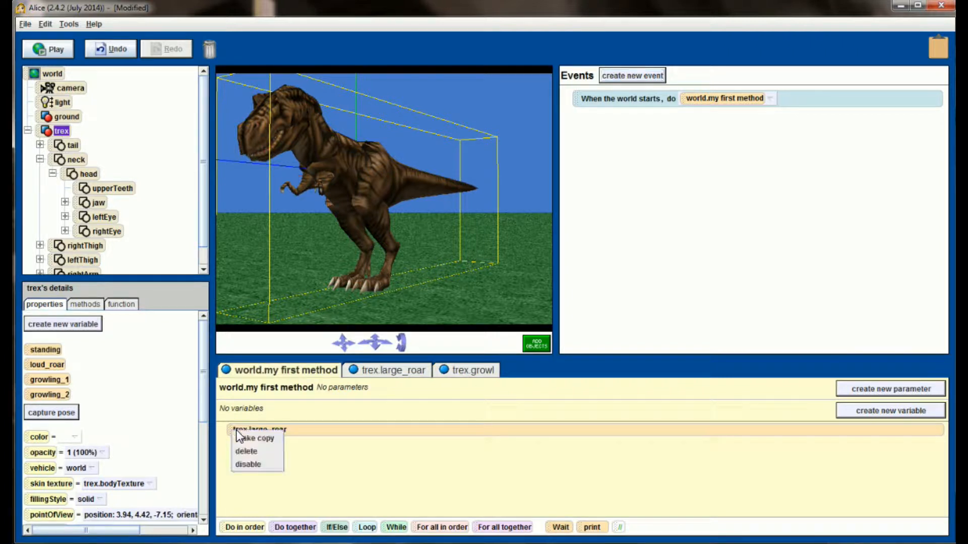
- Disable trex.large_roar, call growl in my first method, and test-run the world
click(245, 464)
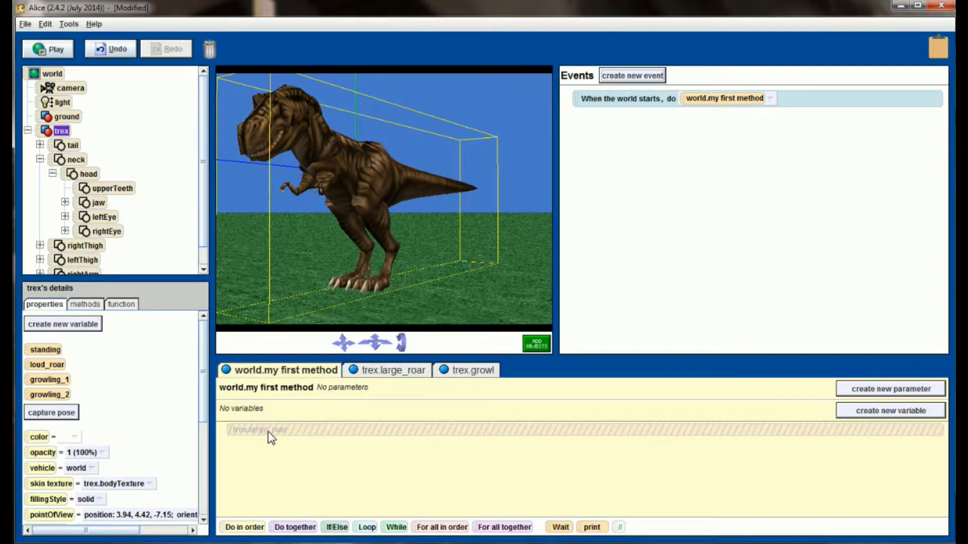
mouse_move(79, 395)
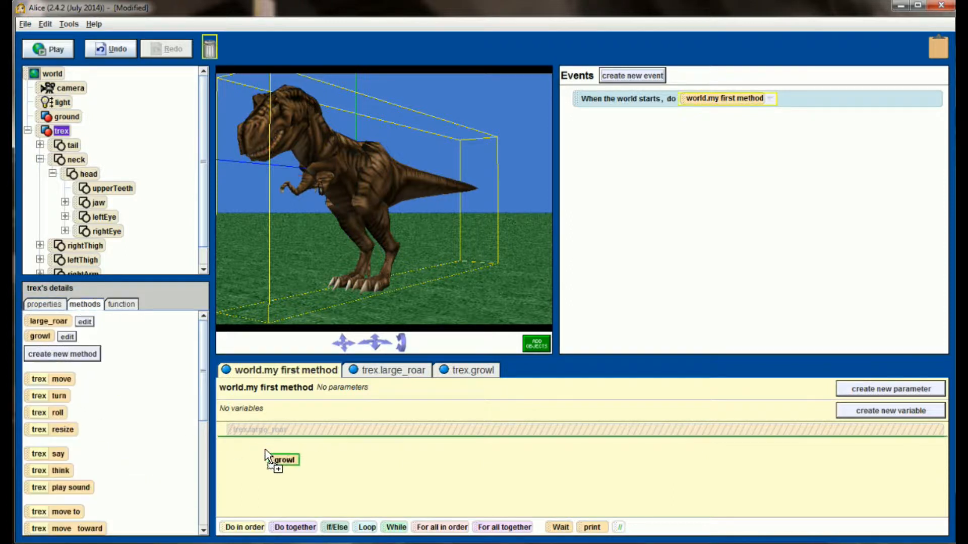
click(47, 49)
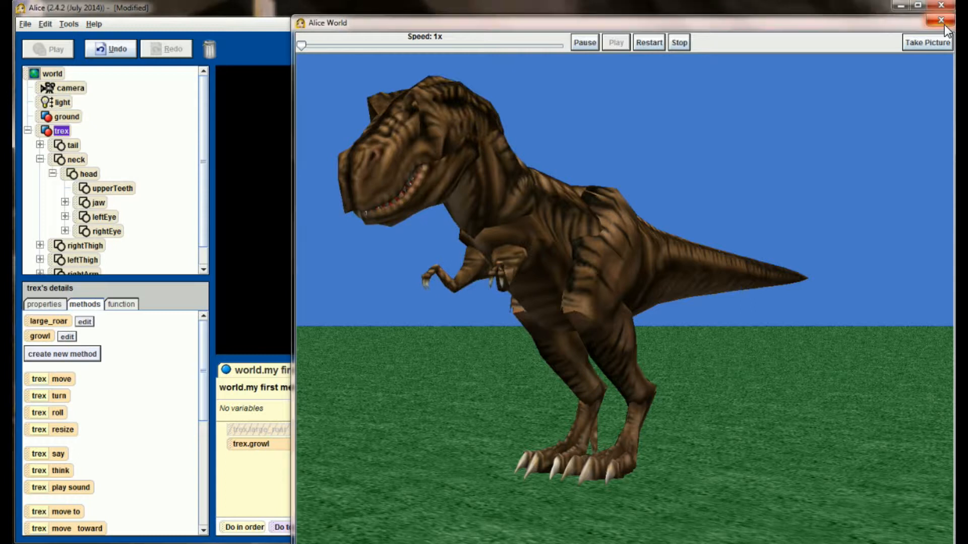
click(940, 20)
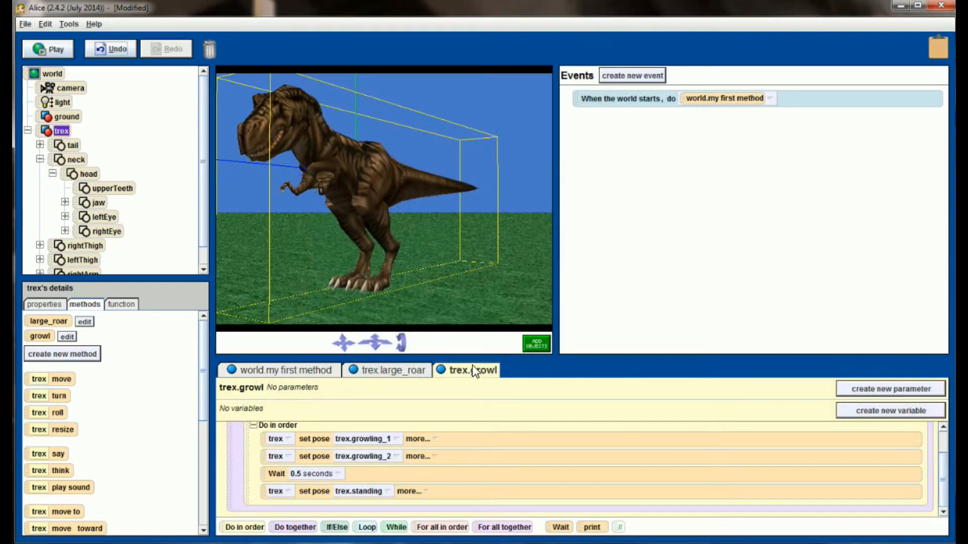
- Set growl's pose durations to 1.5 s (growling_1), 2 s (growling_2), 1.5 s (standing)
click(418, 439)
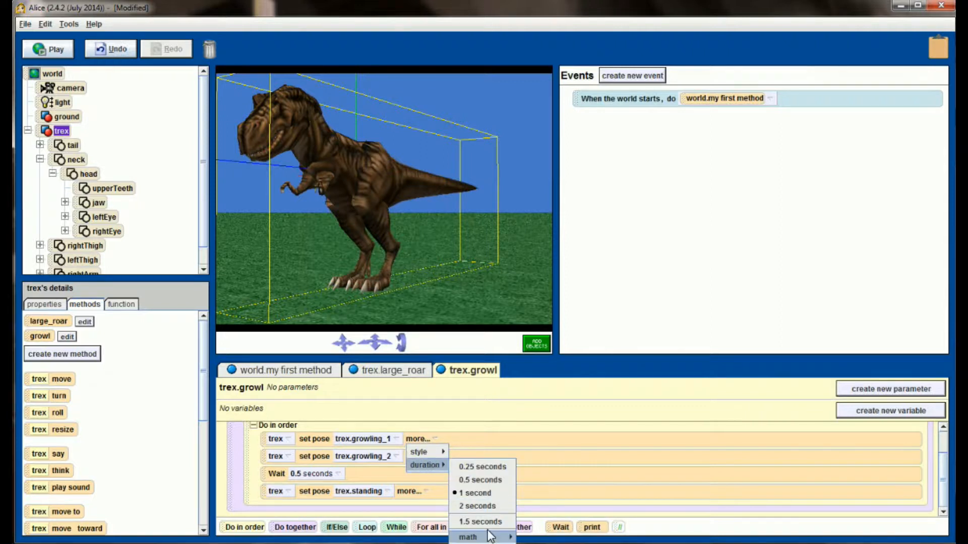
click(481, 521)
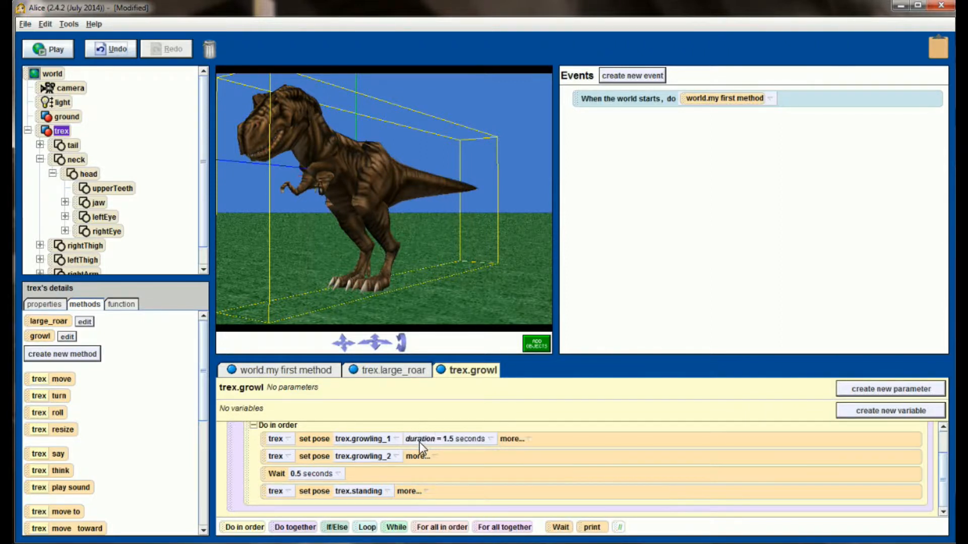
click(418, 456)
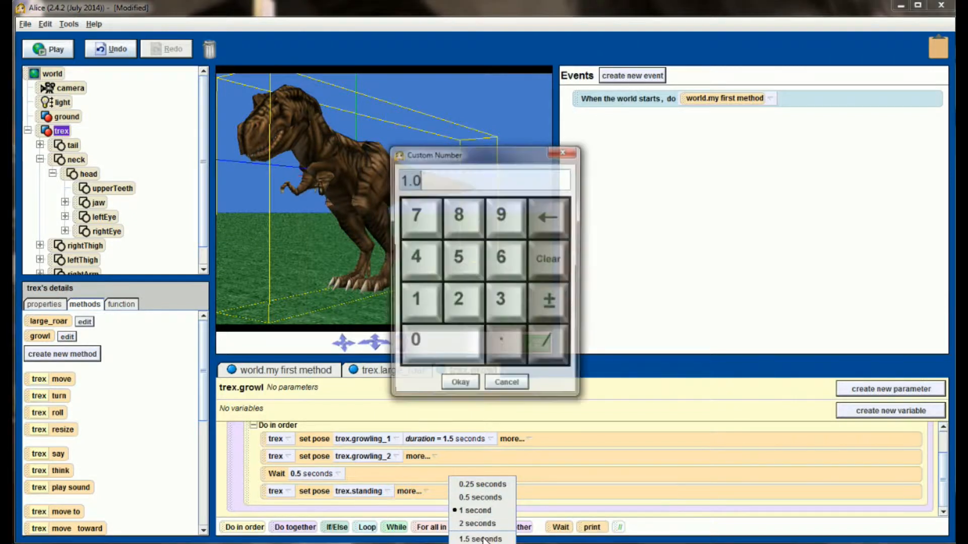
click(477, 523)
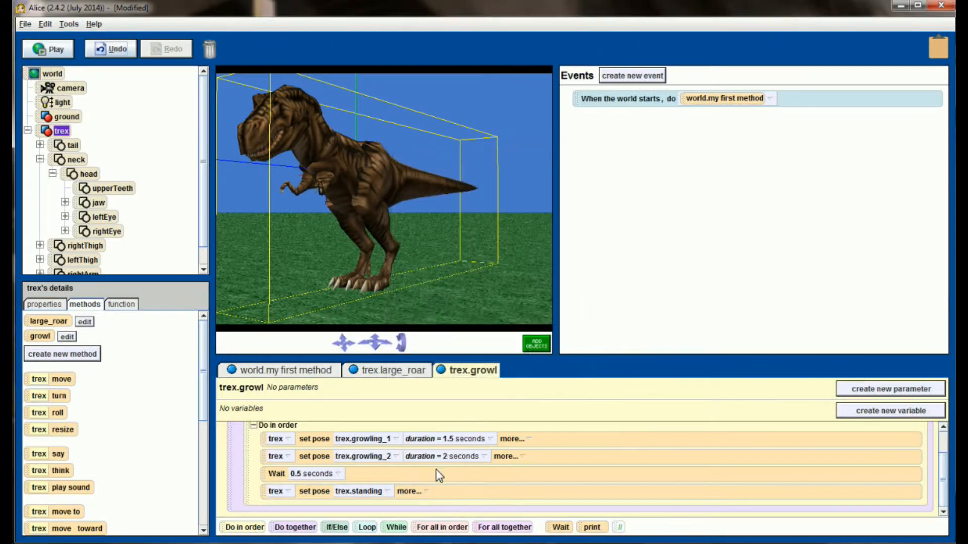
mouse_move(316, 480)
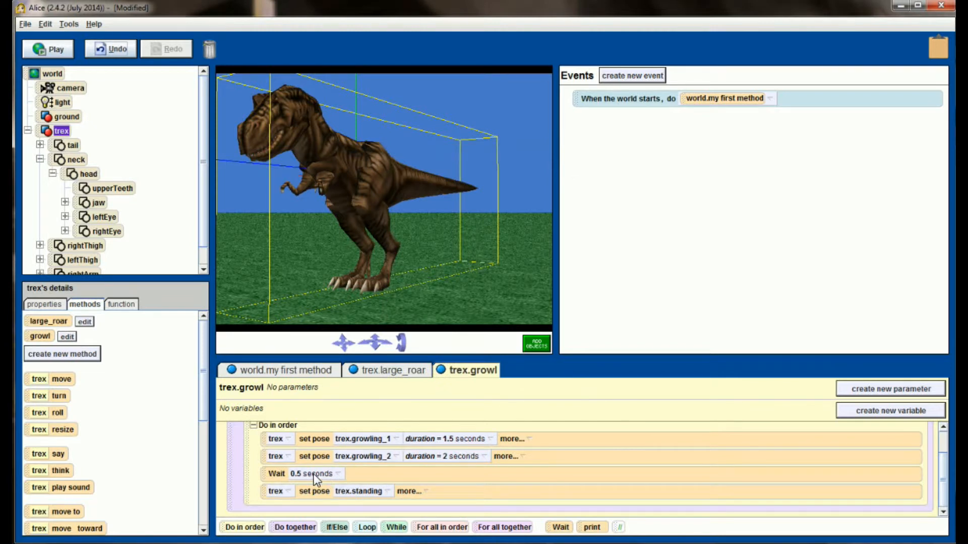
click(409, 490)
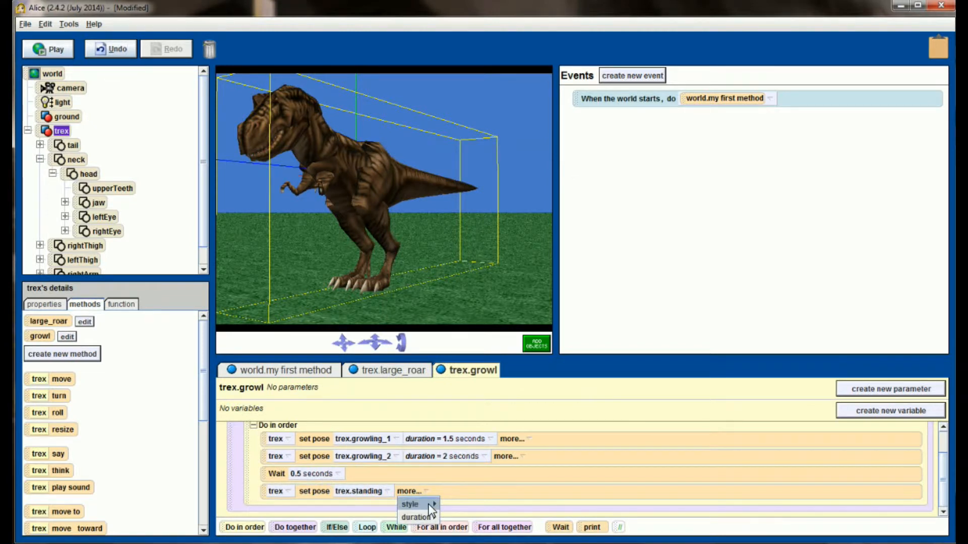
mouse_move(417, 517)
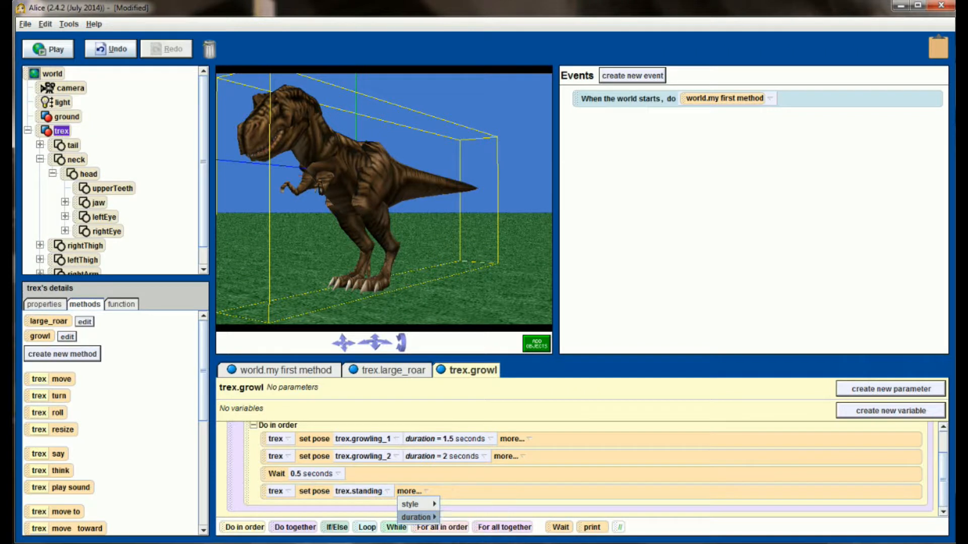
click(414, 517)
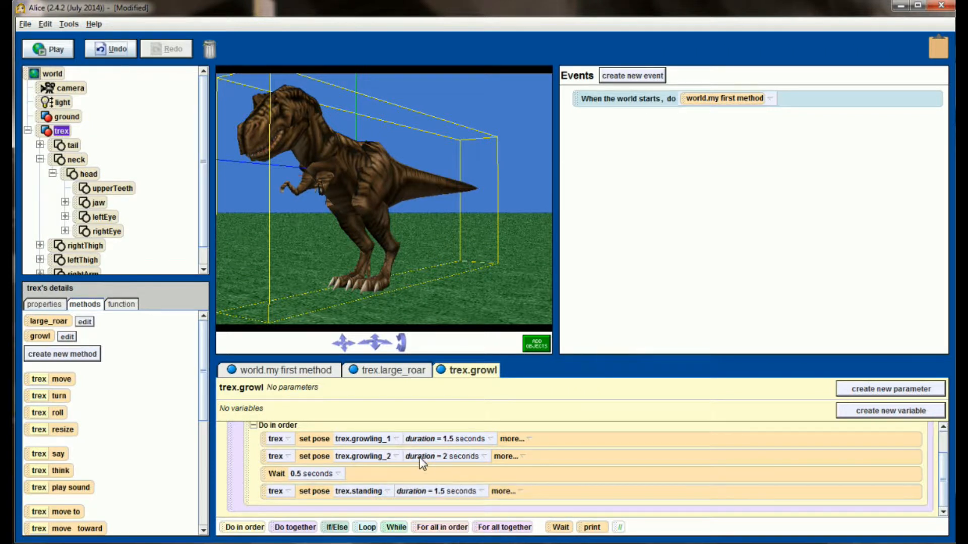
mouse_move(60, 52)
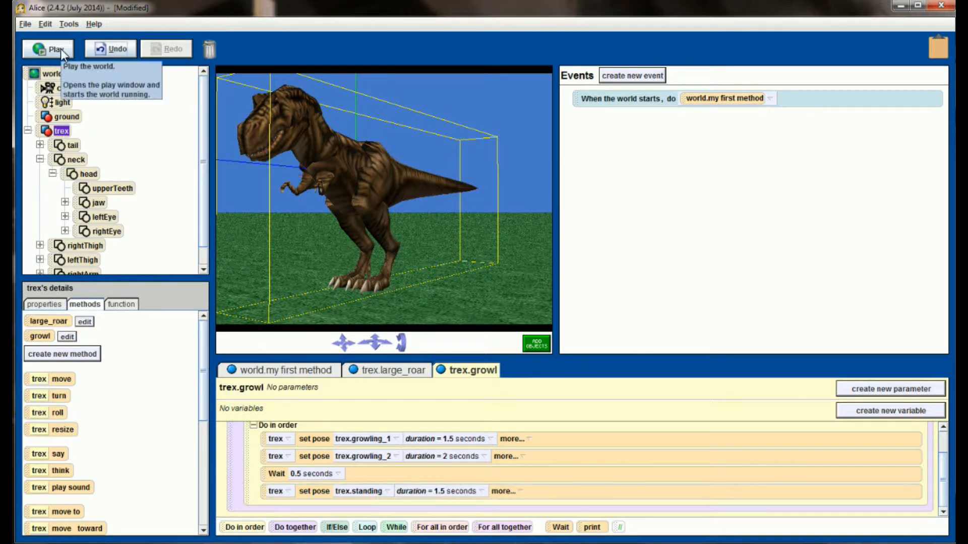
click(48, 49)
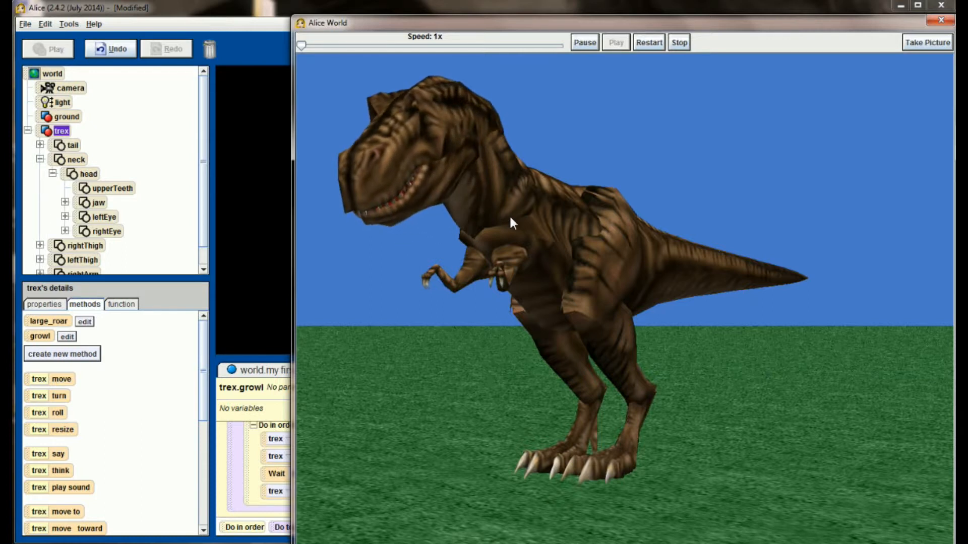
click(679, 42)
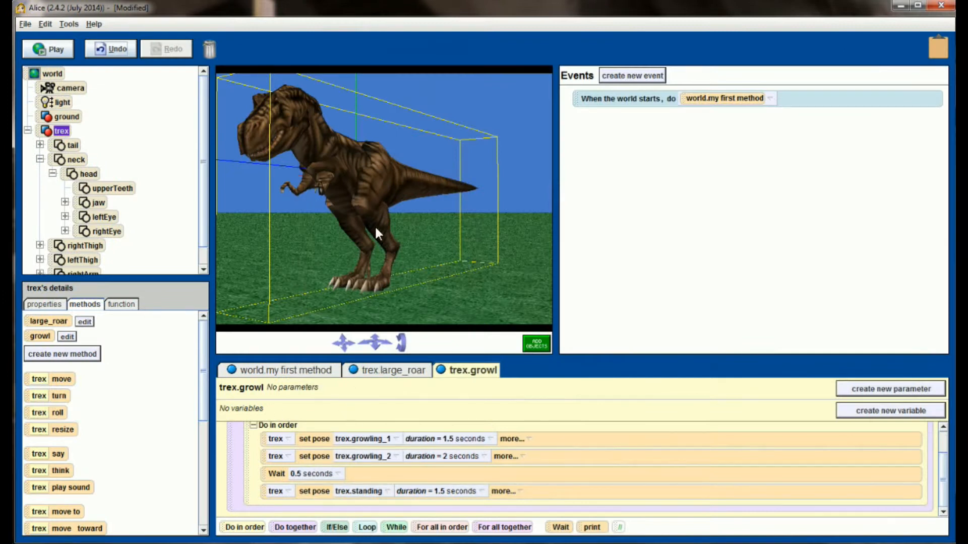
mouse_move(359, 402)
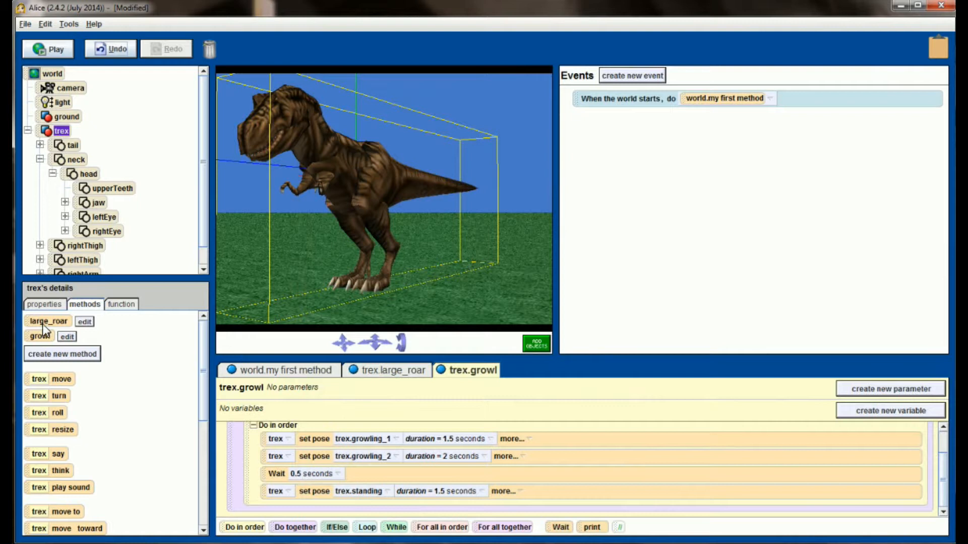
- Re-enable the trex.large_roar call in my first method, then play and close the world
right_click(247, 444)
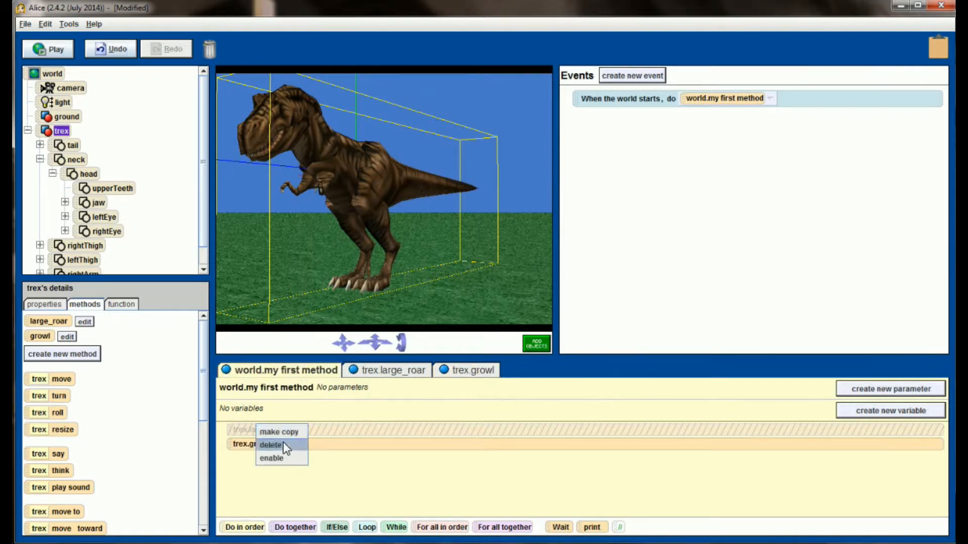
click(270, 445)
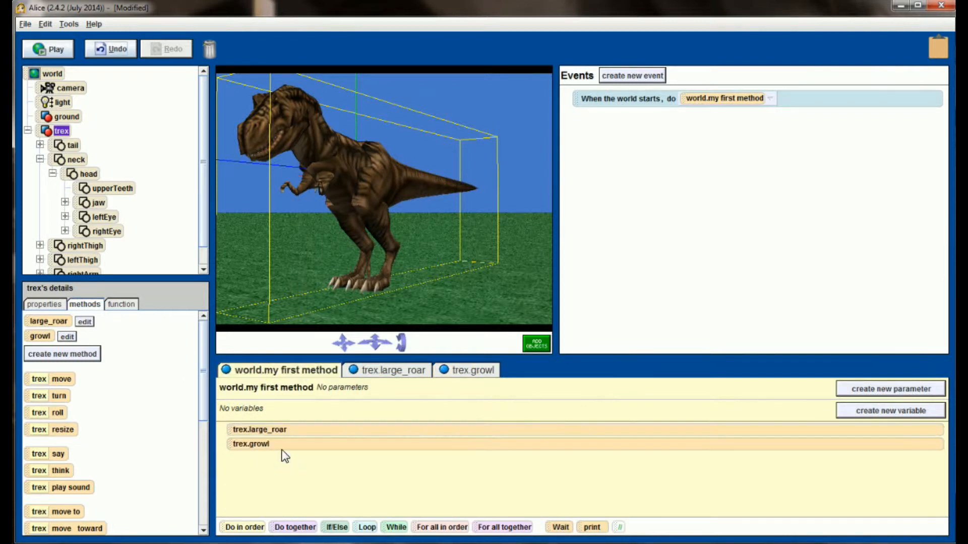
click(47, 49)
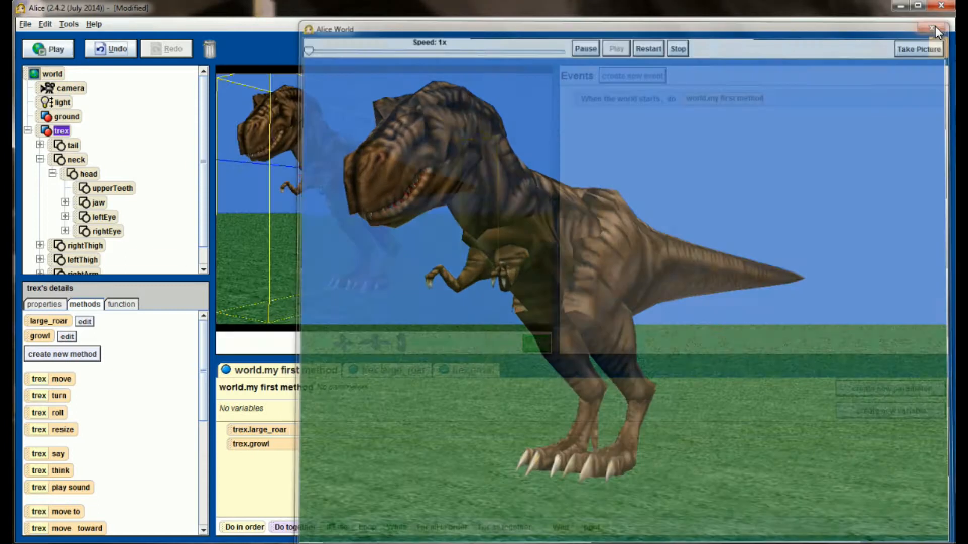
click(933, 28)
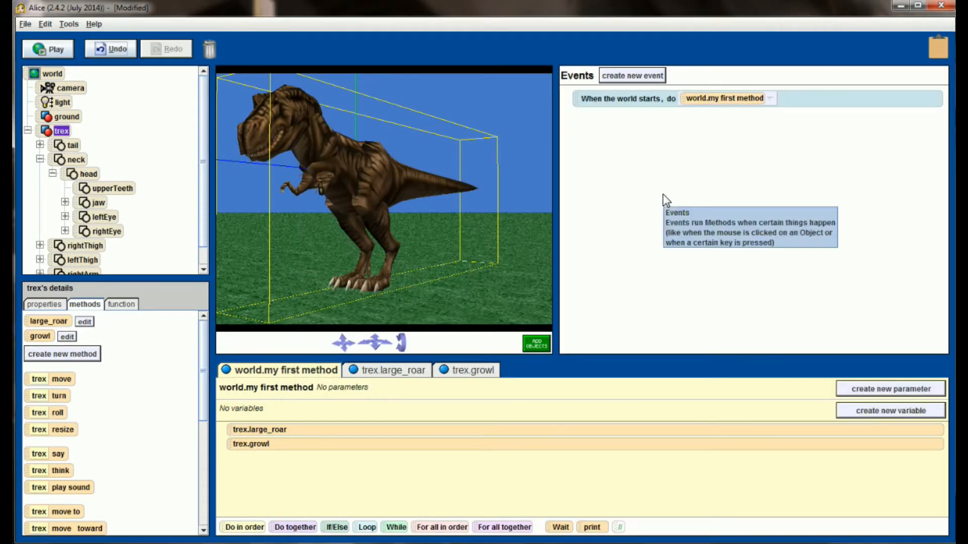